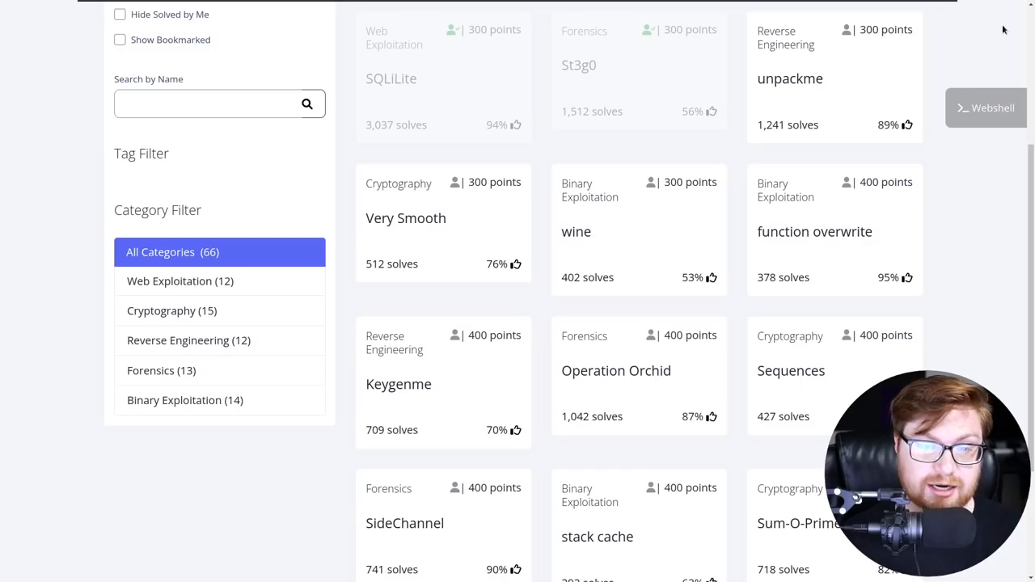
- Open the unpackme challenge card in the picoCTF 2022 challenge list
scroll("up", 3)
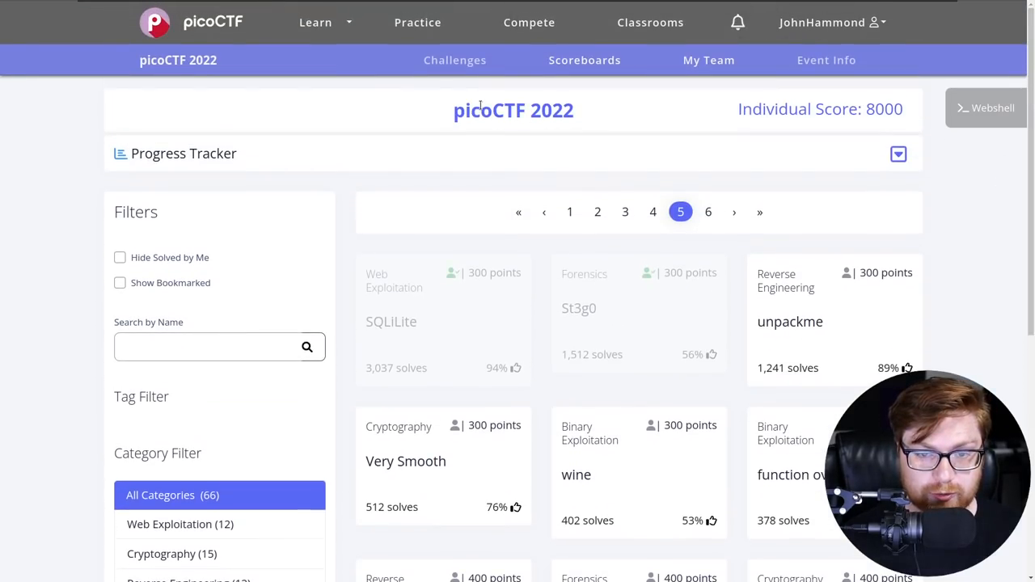
double_click(514, 110)
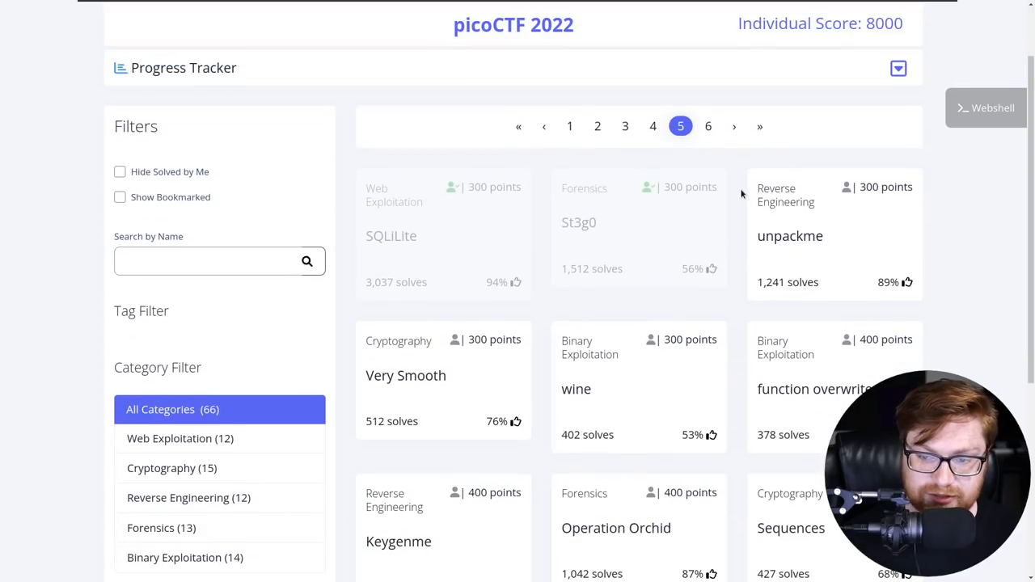
double_click(784, 194)
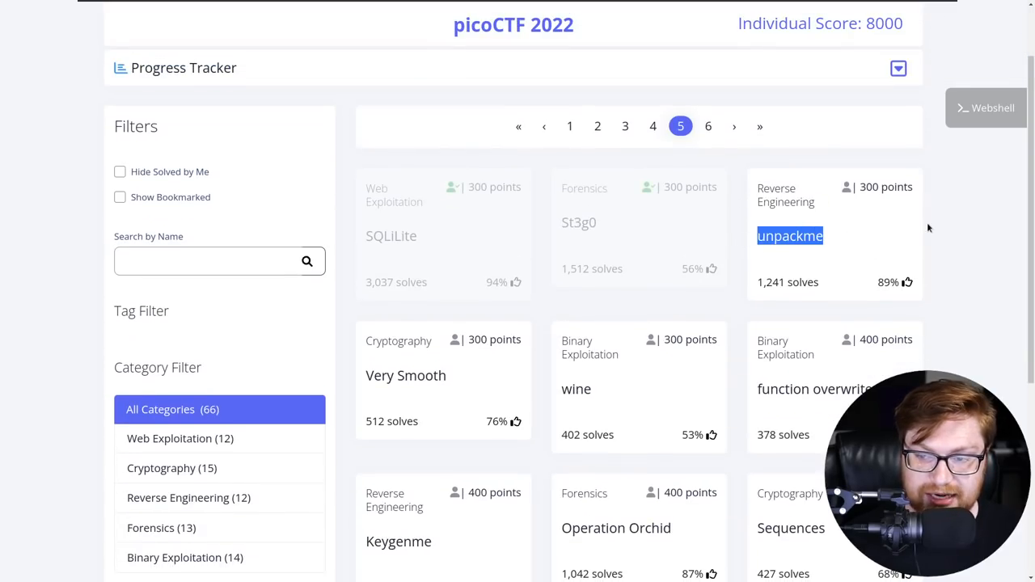
left_click(789, 236)
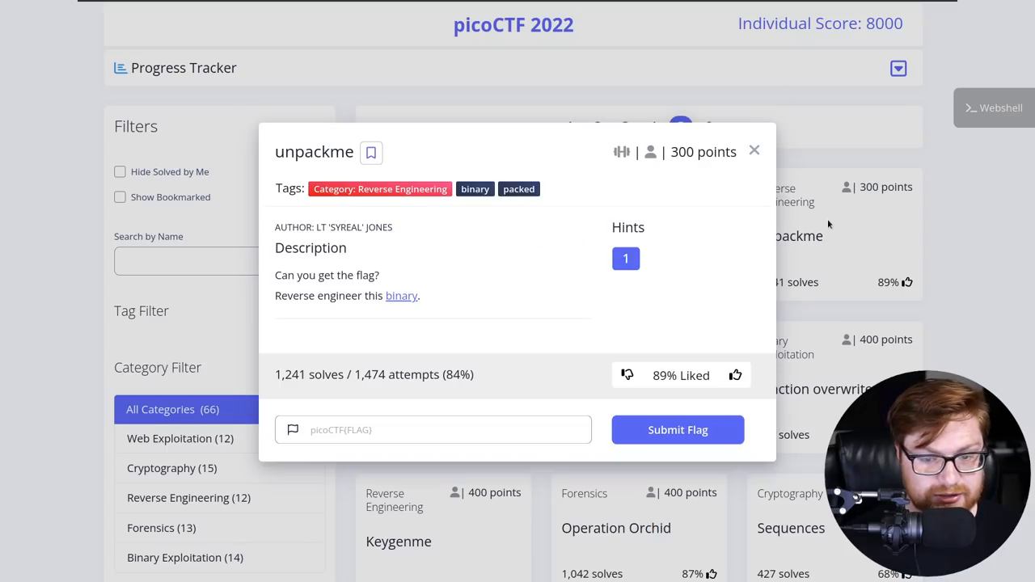
- Copy the download address of the binary link in the challenge description
double_click(288, 275)
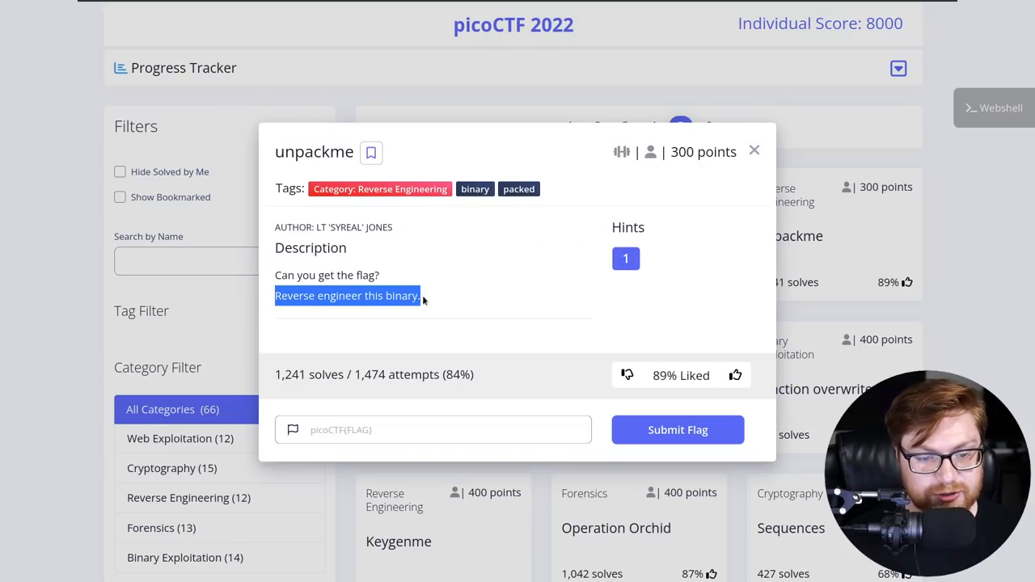
right_click(401, 295)
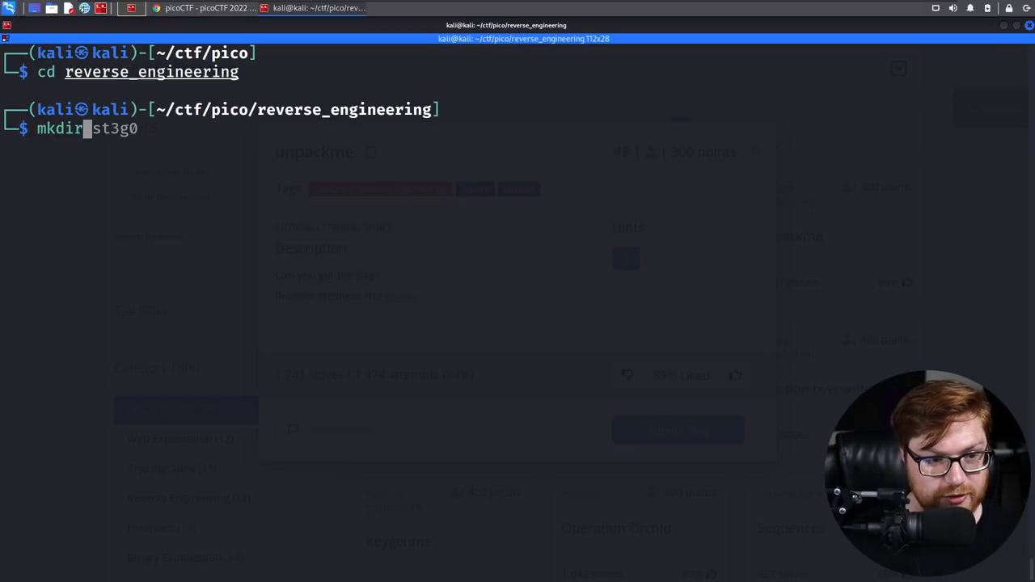
- Download unpackme-upx into a new unpackme folder and identify it with file as a static ELF
type("unpackme")
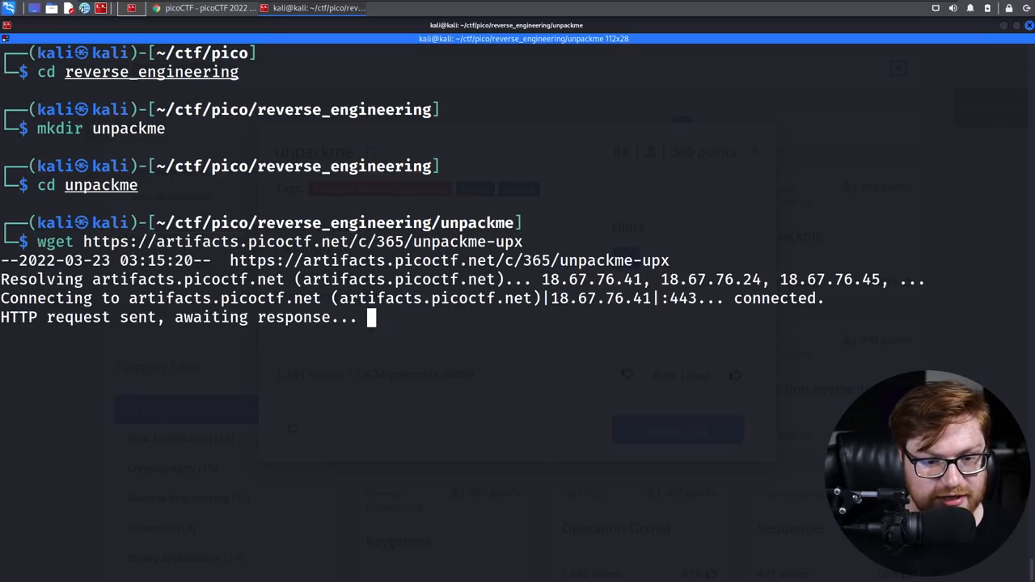
type("finish")
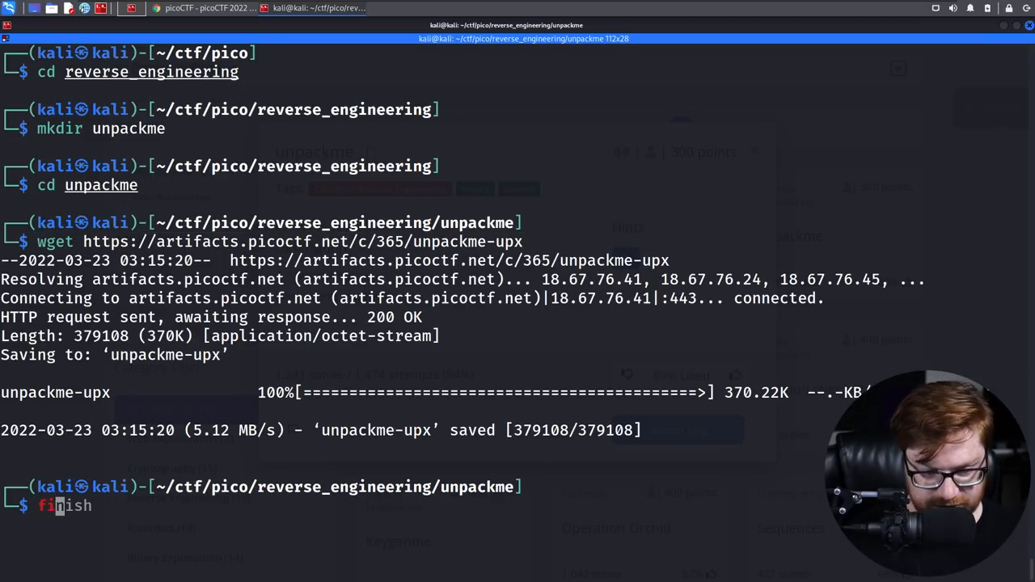
type("file unpackme-upx")
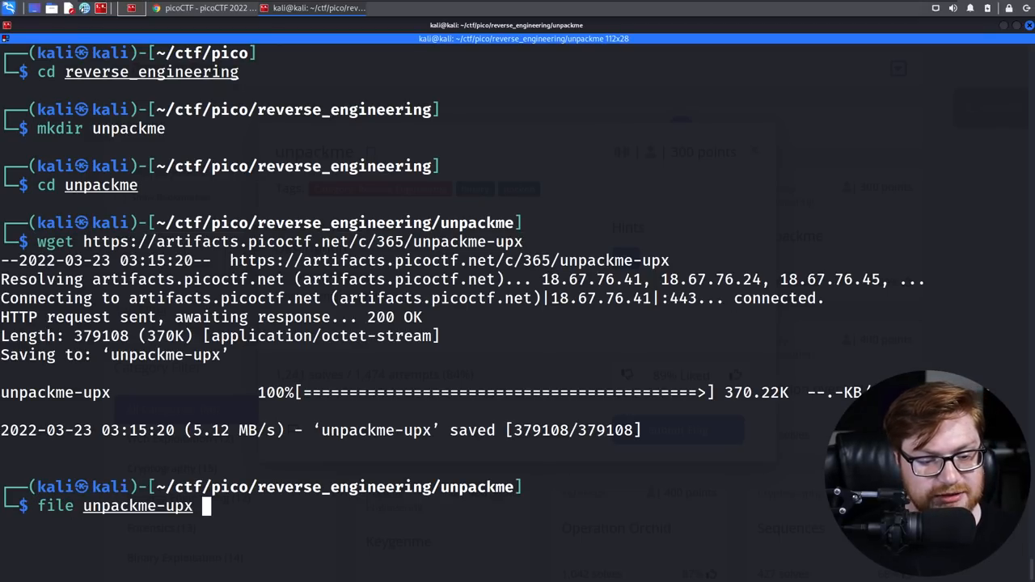
key("Return")
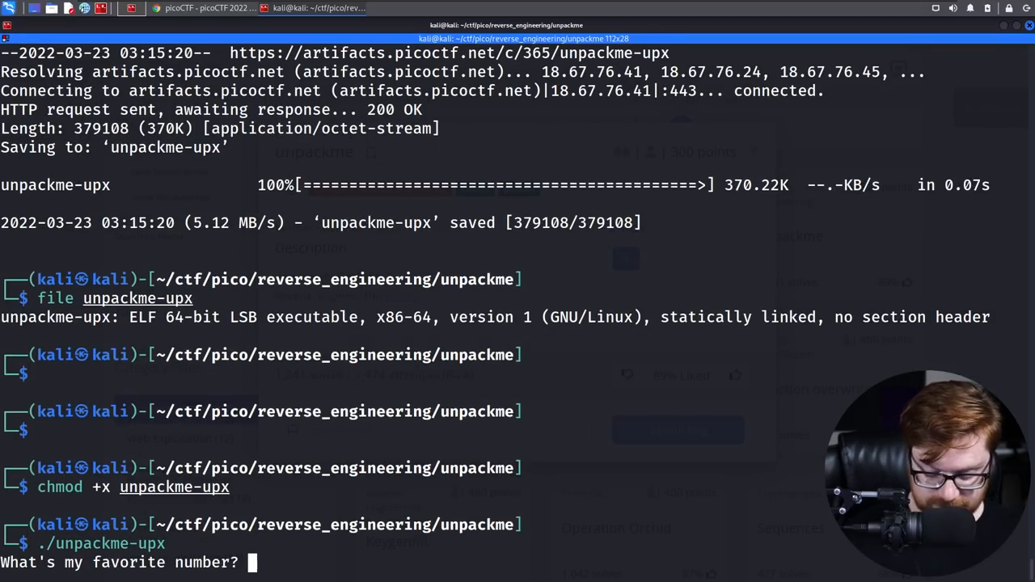
- Run ./unpackme-upx and submit 'pleasesubs' as a first favorite-number guess
type("pleasesubs")
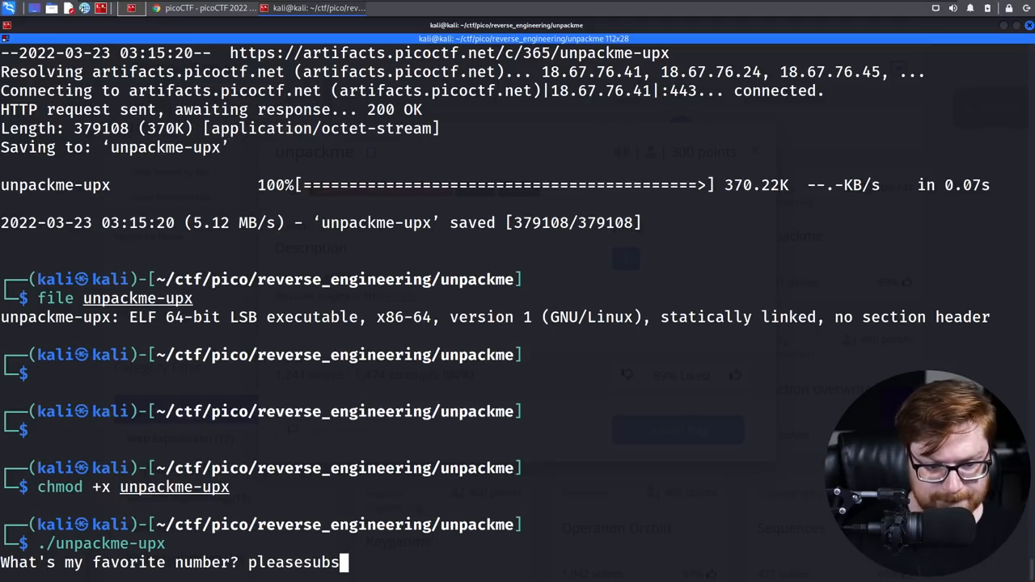
key("Return")
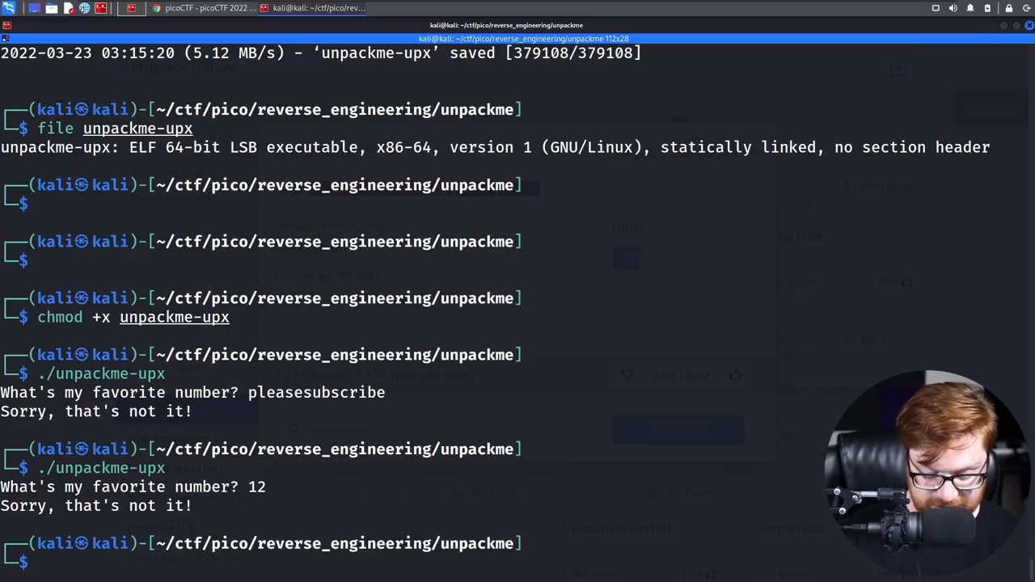
- Trace ./unpackme-upx with ltrace then strace, answering 134 at the prompt
type("ltrace ./bbbbloat")
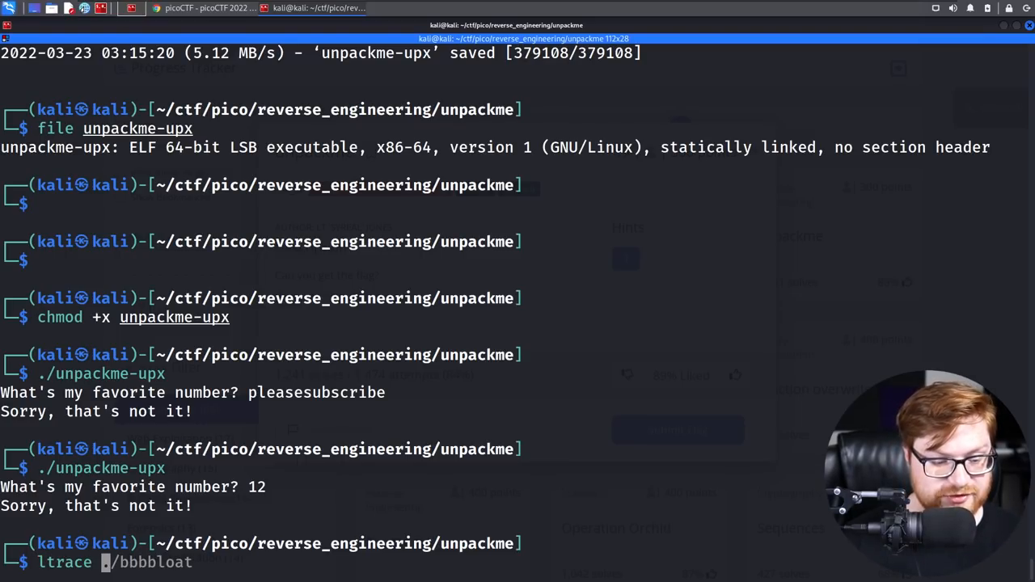
type("./unpackme-upx")
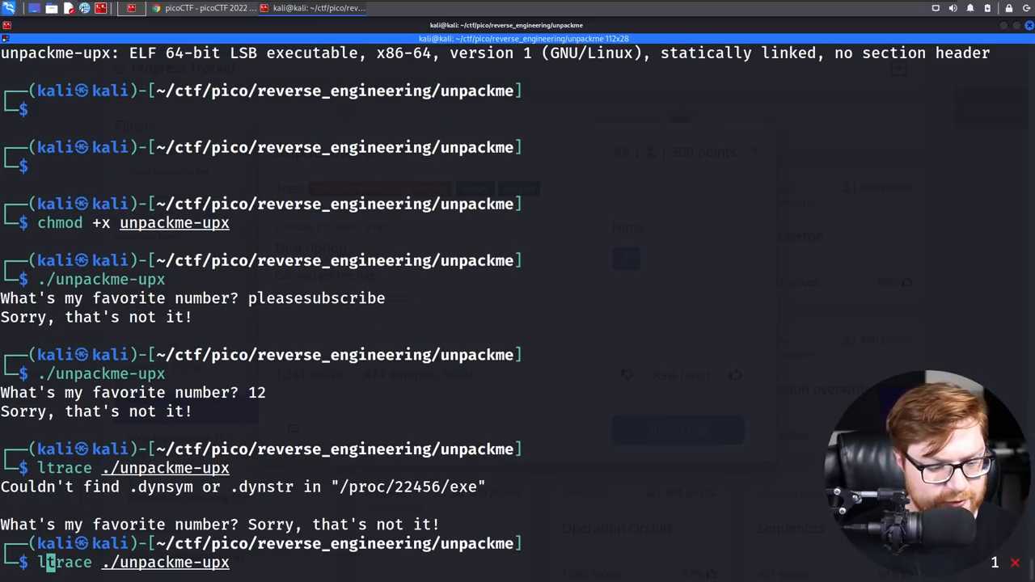
key("Return")
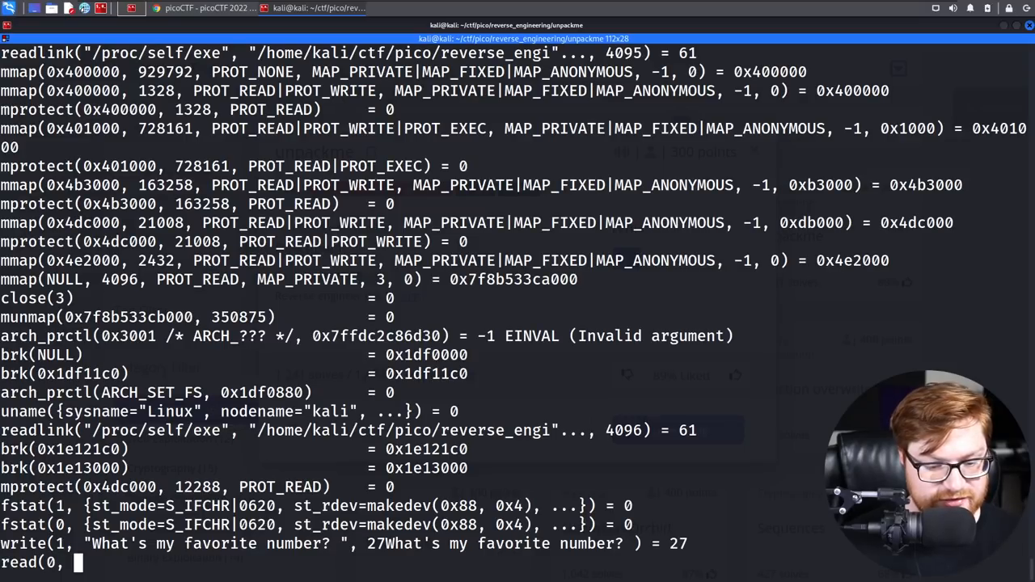
mouse_move(552, 452)
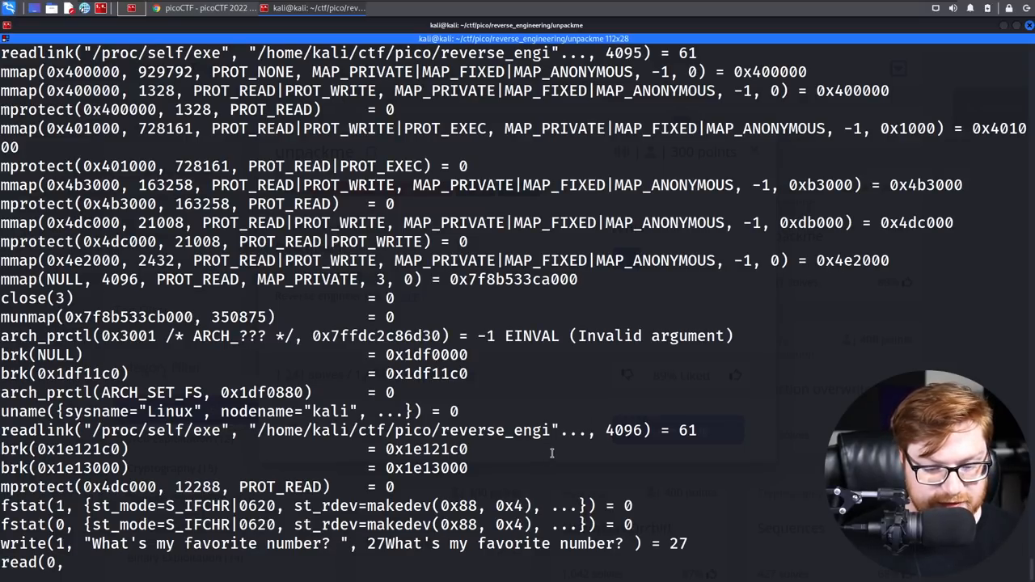
type("134")
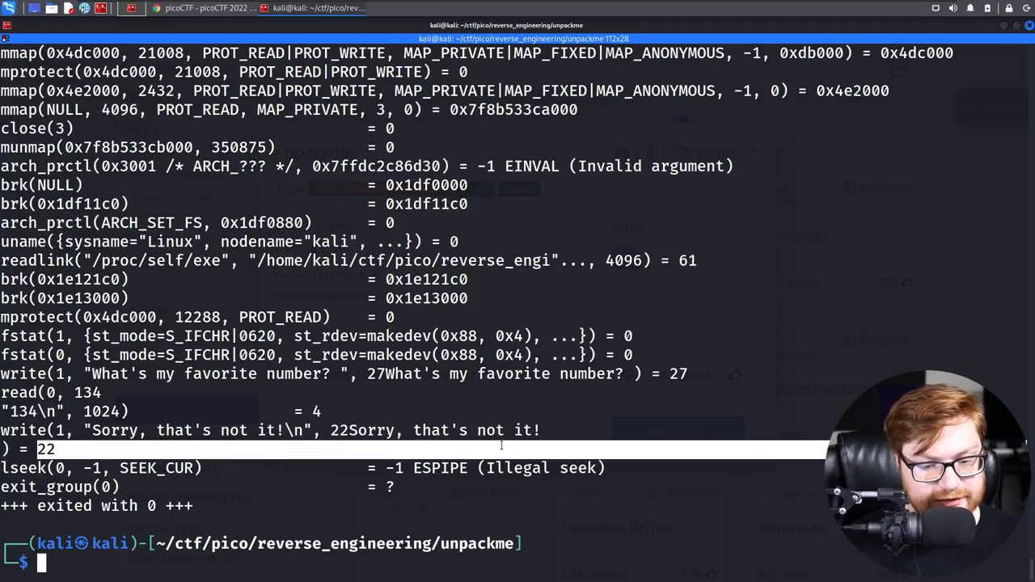
- Run strings unpackme-upx and locate the UPX 3.95 packer notice with its upx.sf.net link
type("strings")
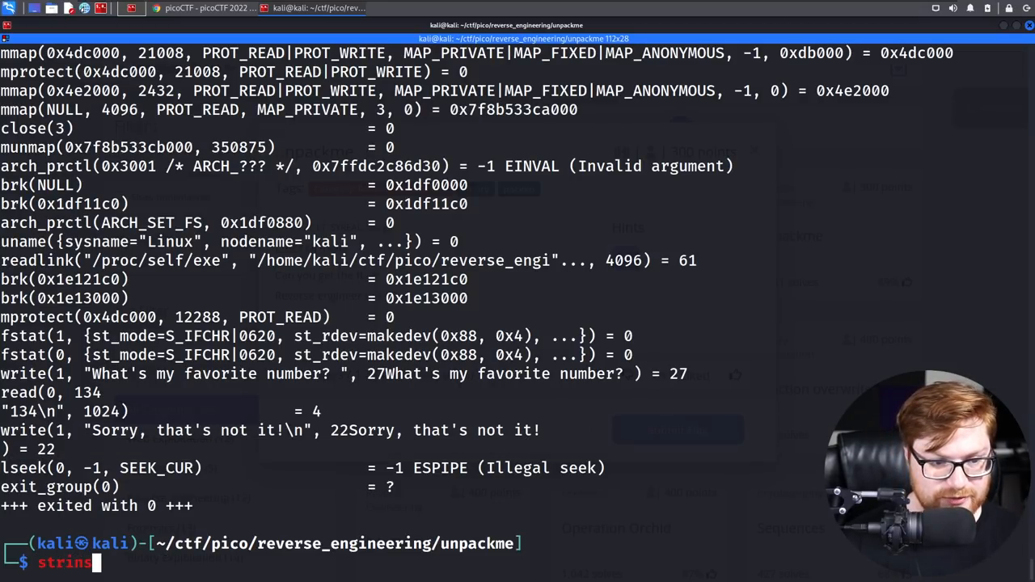
type("unpackme-upx")
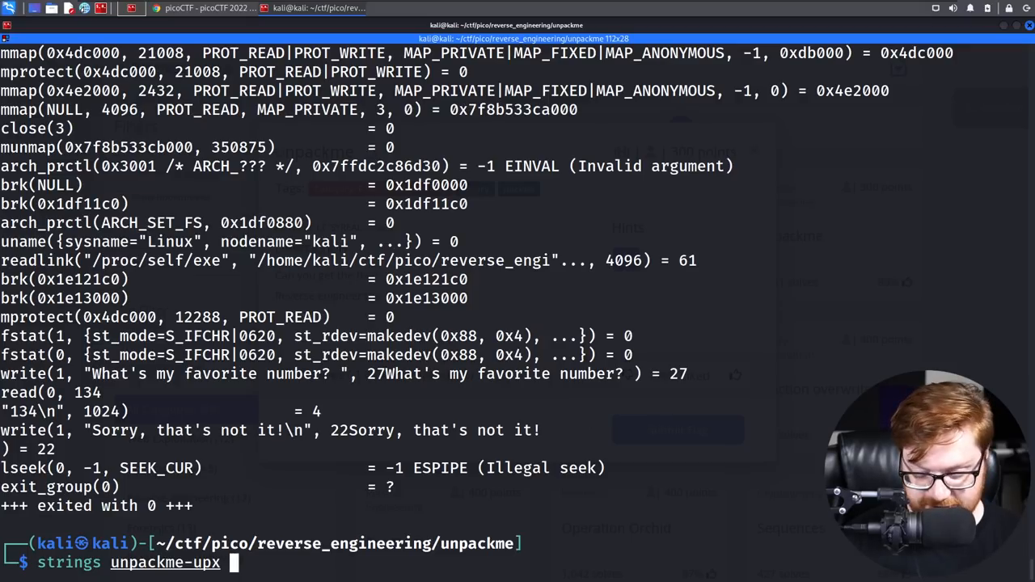
key("Return")
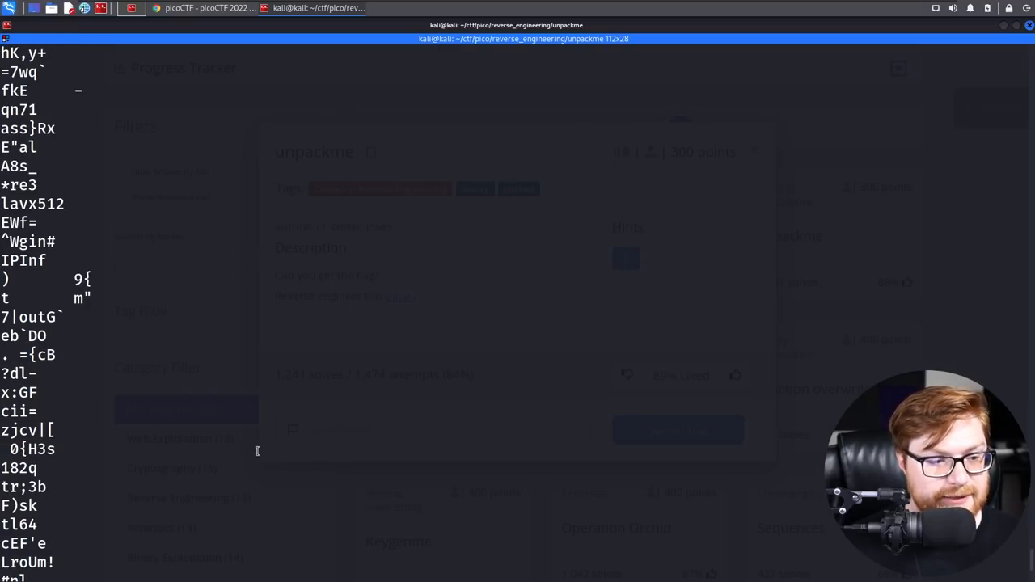
scroll("down", 3)
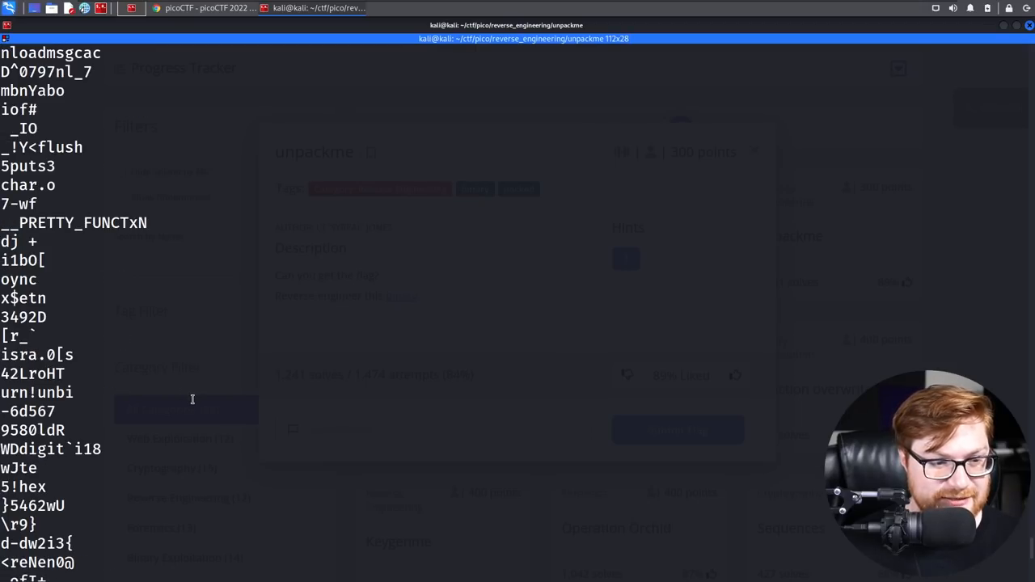
scroll("up", 3)
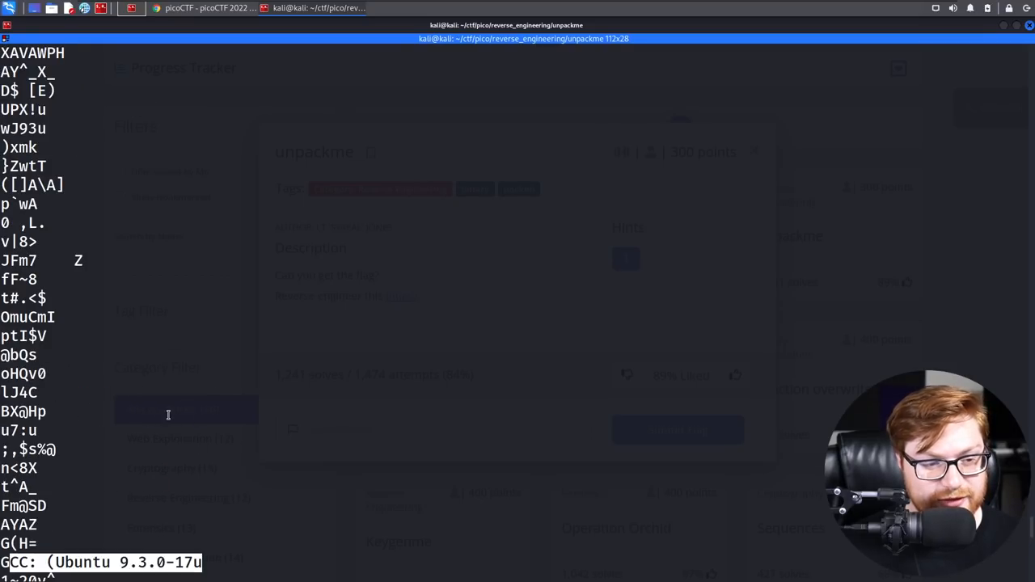
scroll("down", 3)
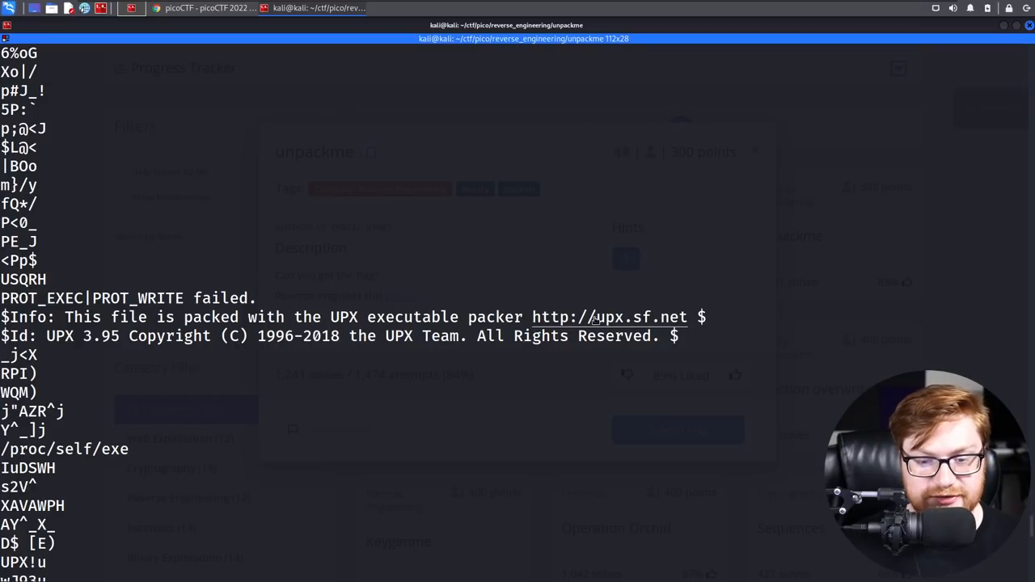
right_click(598, 324)
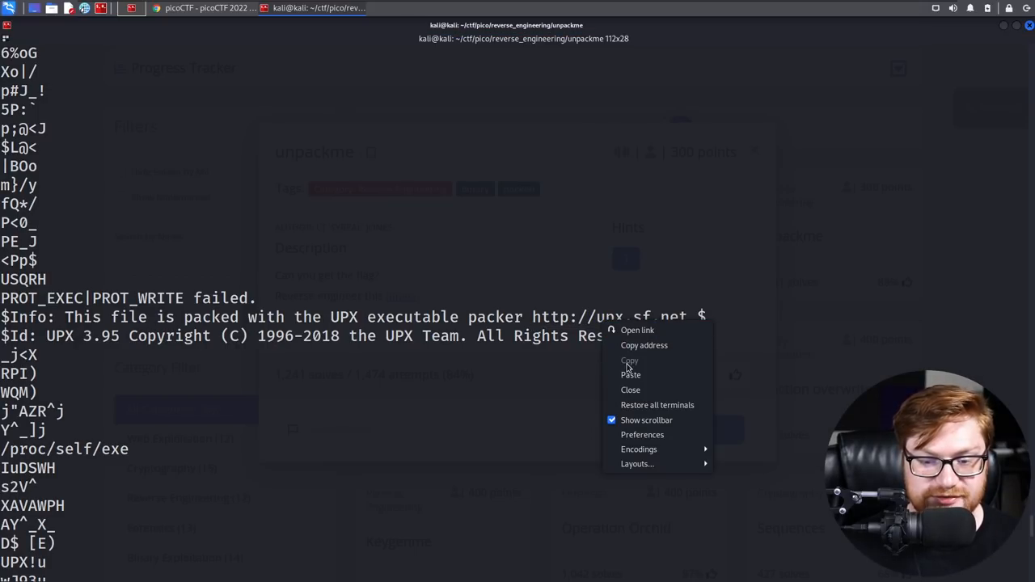
- Browse the UPX project site through its Welcome, Blog Posts and Overview sections
left_click(637, 330)
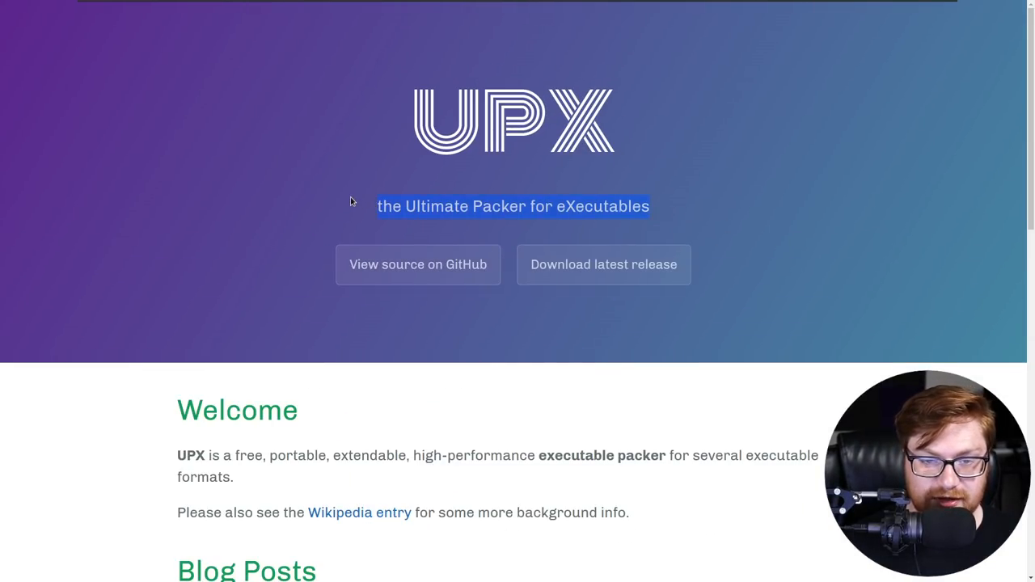
scroll("down", 3)
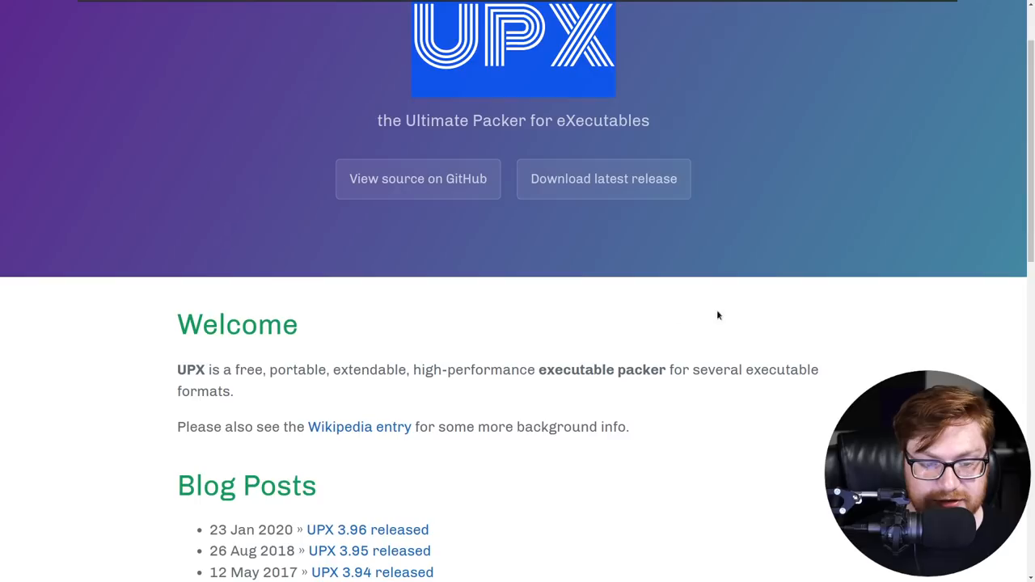
left_click_drag(178, 369, 563, 369)
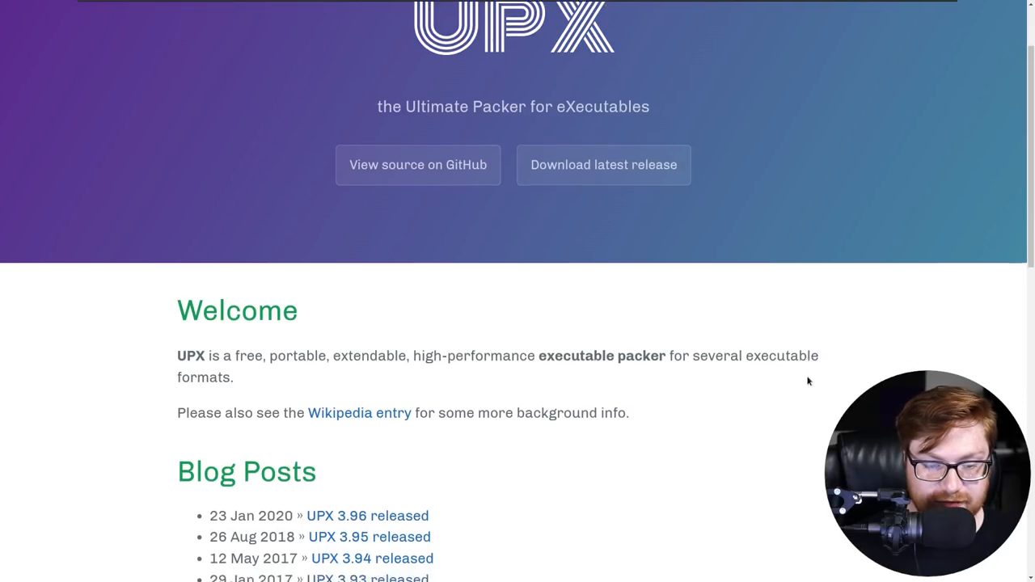
scroll("down", 3)
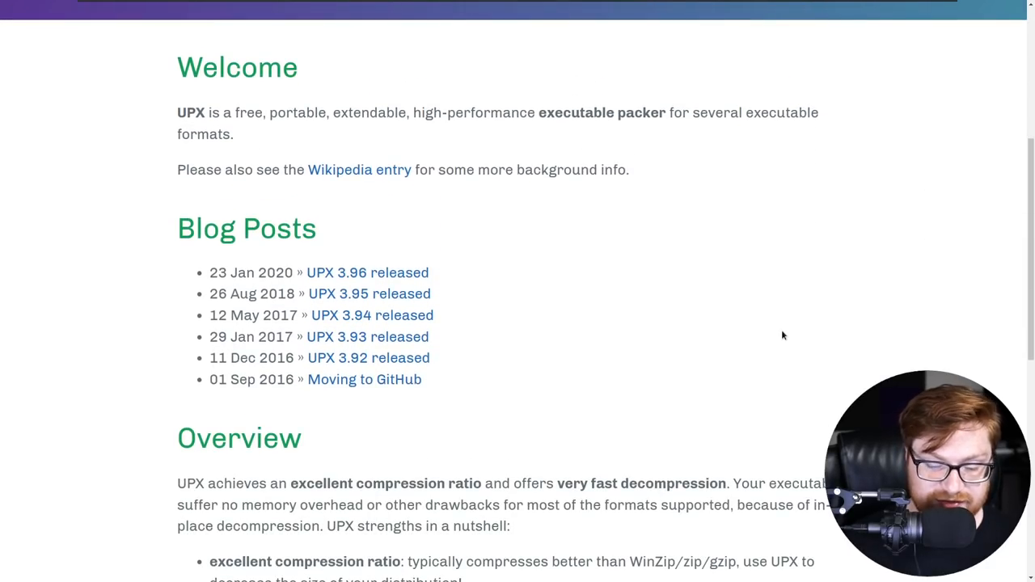
scroll("down", 3)
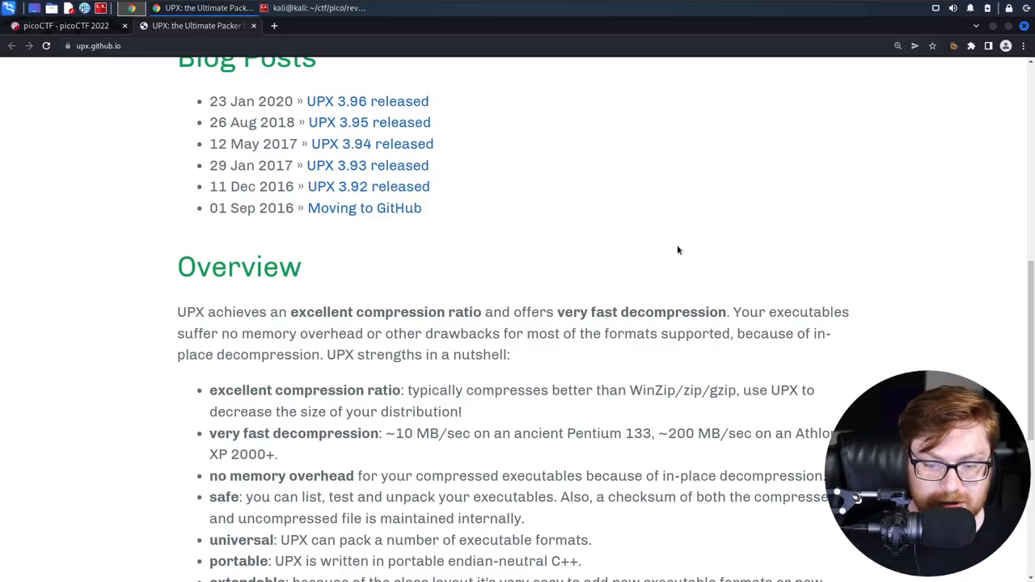
mouse_move(666, 246)
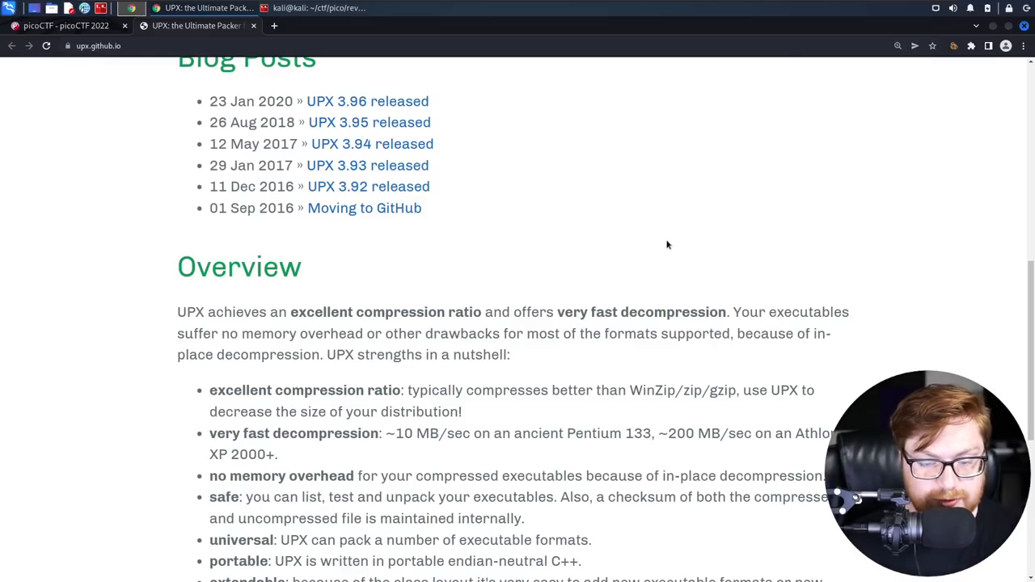
scroll("down", 3)
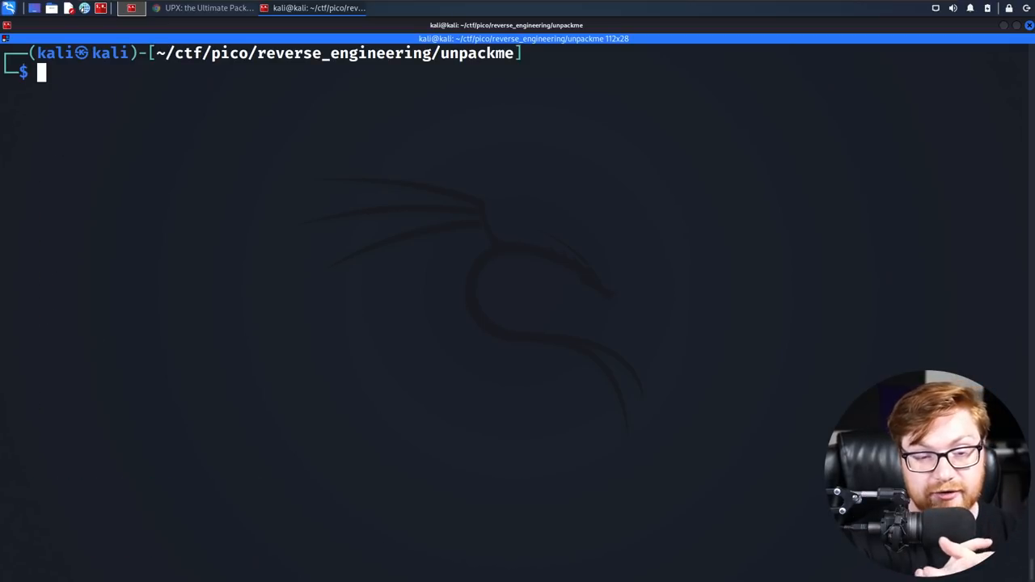
- Run upx with no arguments to print its usage help in the unpackme folder
type("up")
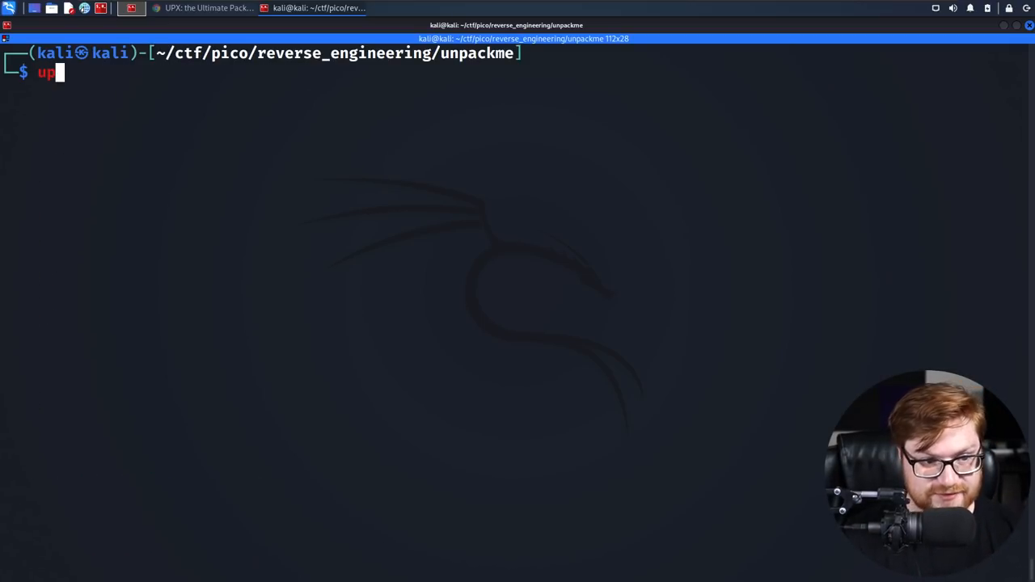
key("Return")
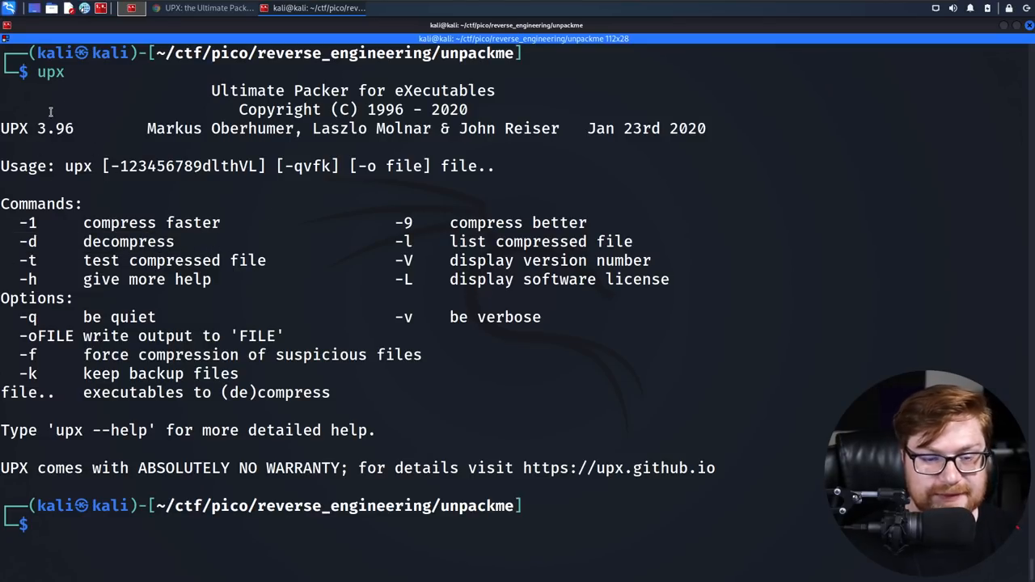
mouse_move(566, 152)
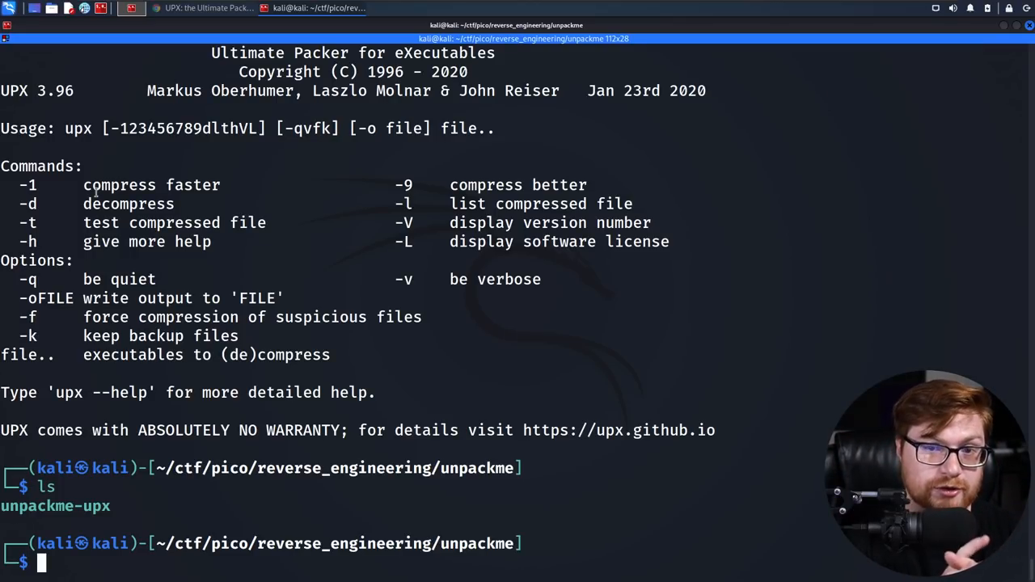
- Decompress the binary with upx -d unpackme-upx, growing it from 379108 to 1002408 bytes
type("upx")
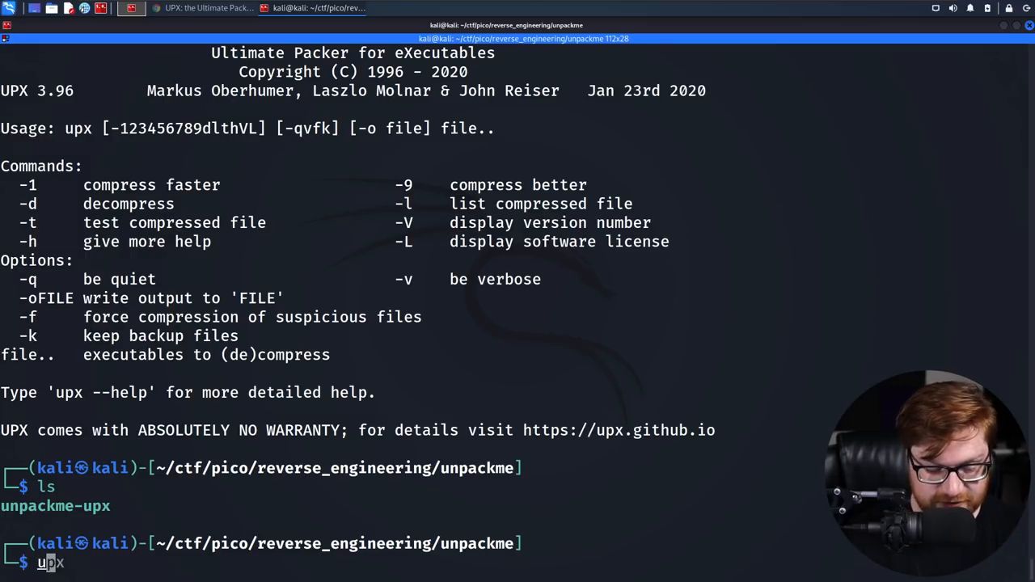
type("-d")
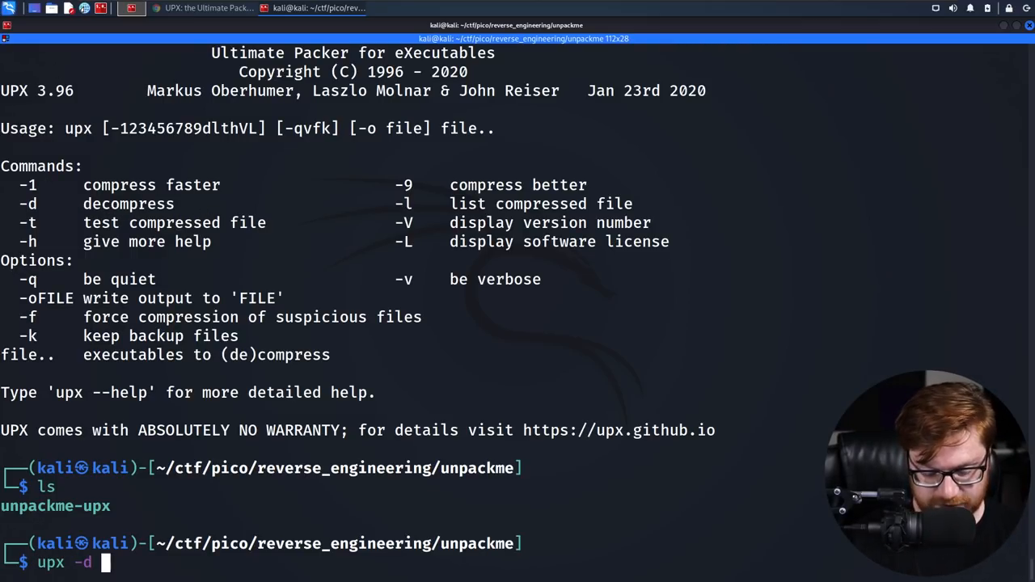
key("Return")
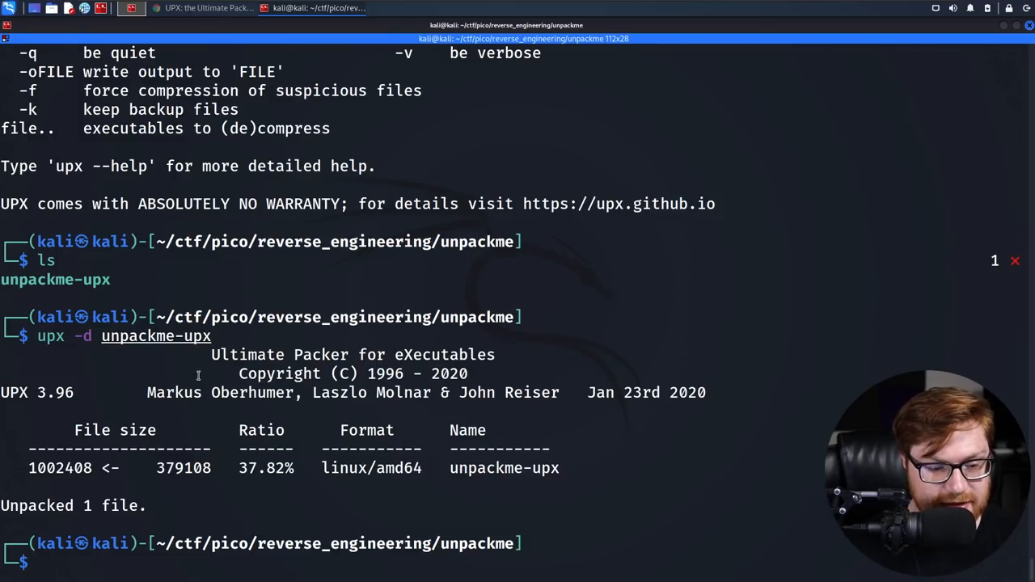
scroll("down", 3)
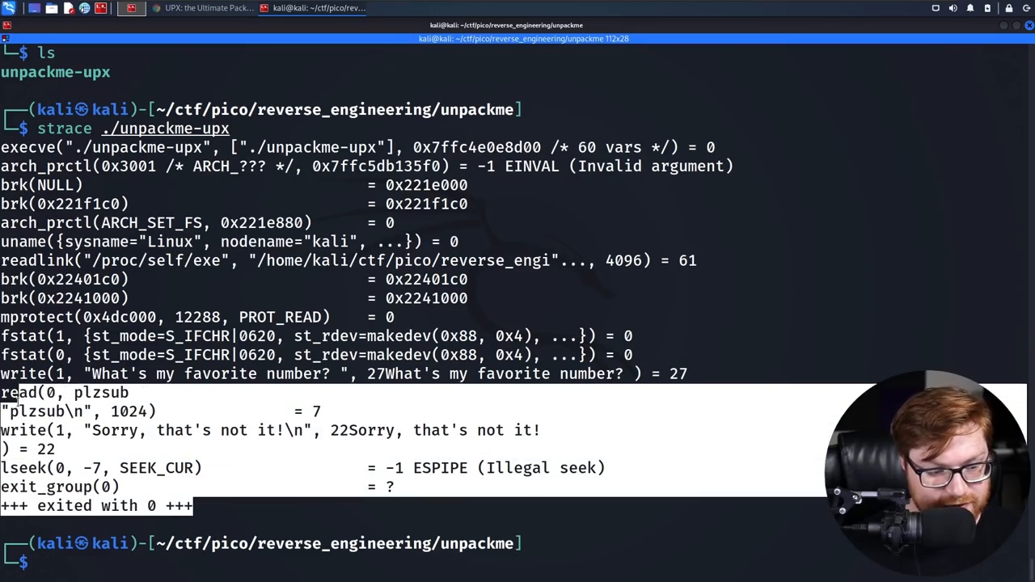
- Run ltrace ./unpackme-upx on the unpacked binary
type("trace ./unpackme-upx")
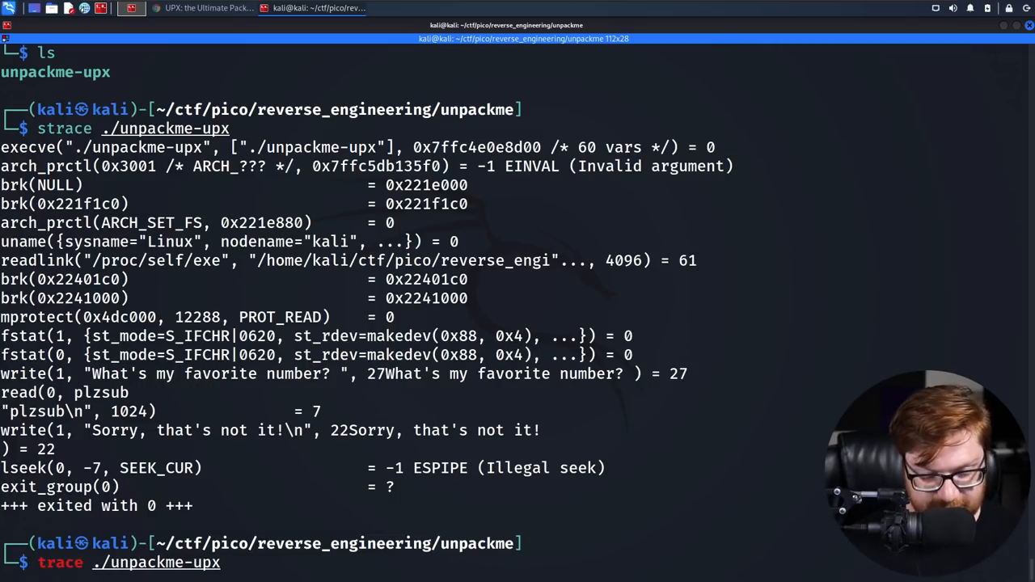
key("Return")
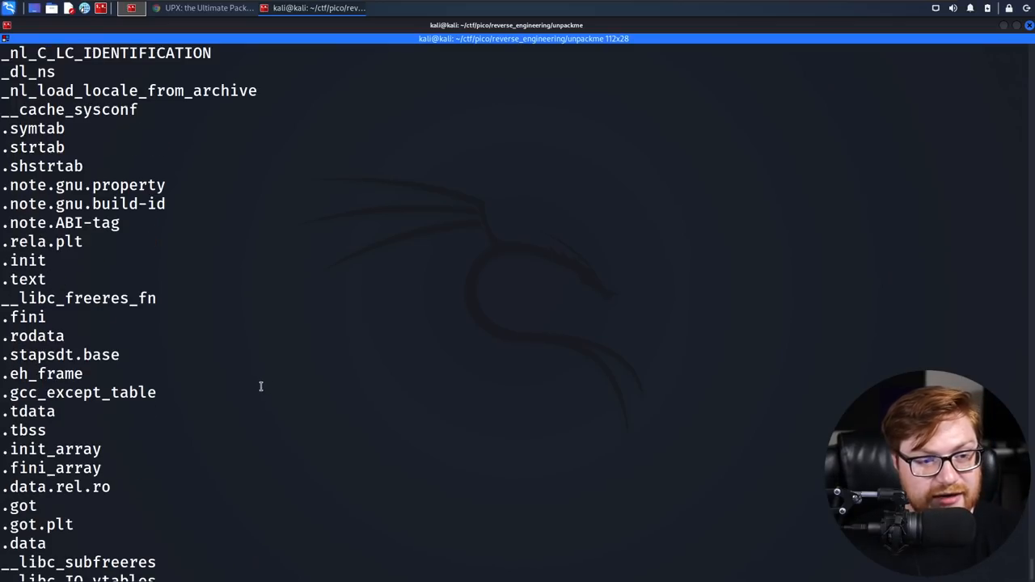
- Scroll through the unpacked binary's strings output, past names like .symtab and .text
scroll("up", 3)
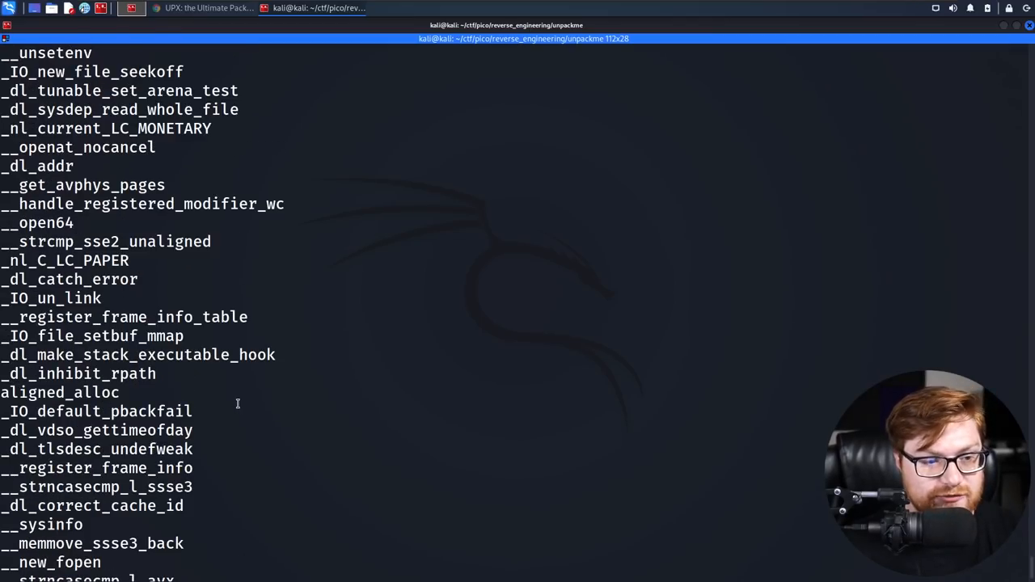
scroll("up", 3)
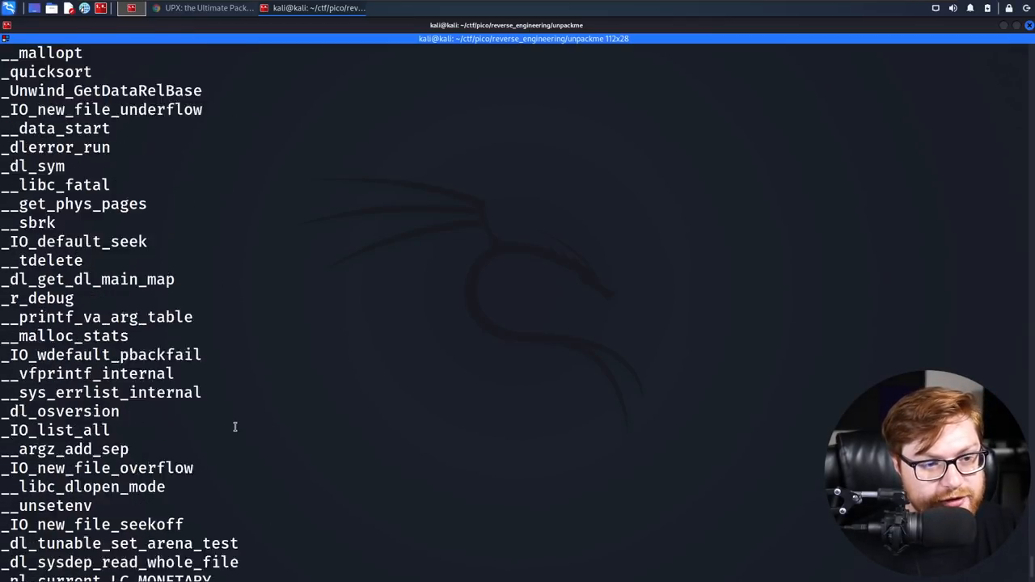
scroll("down", 3)
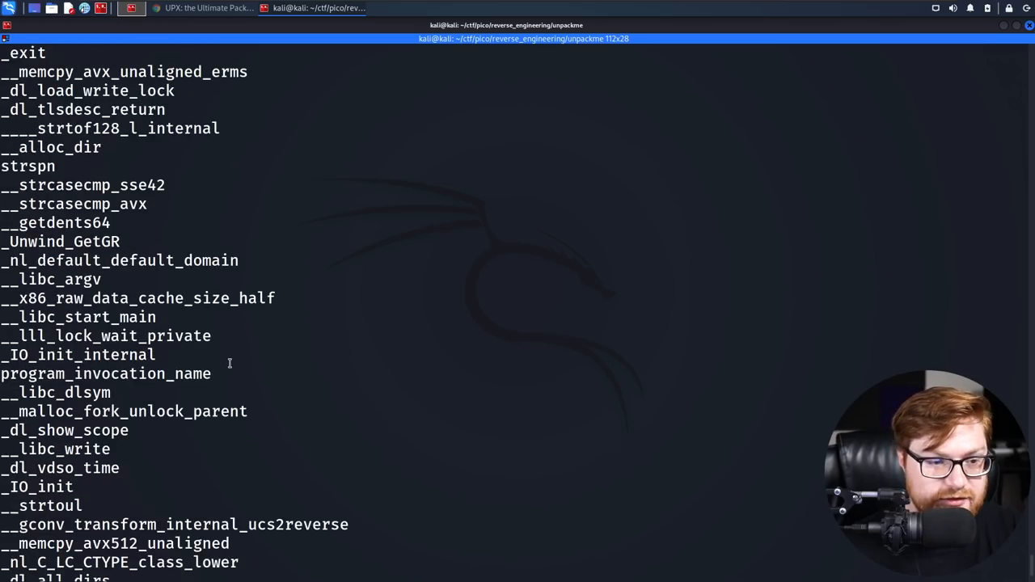
scroll("up", 3)
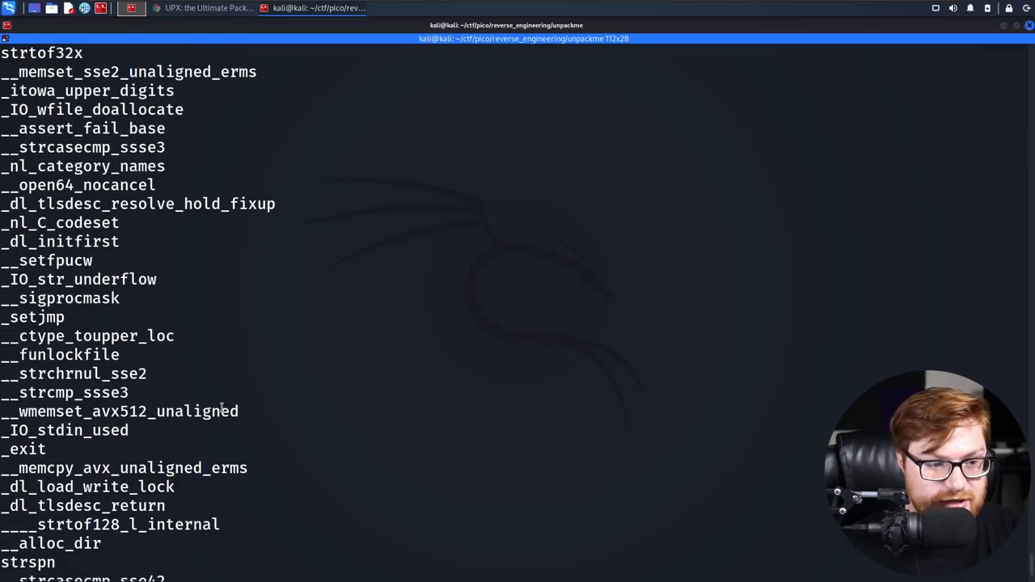
scroll("down", 3)
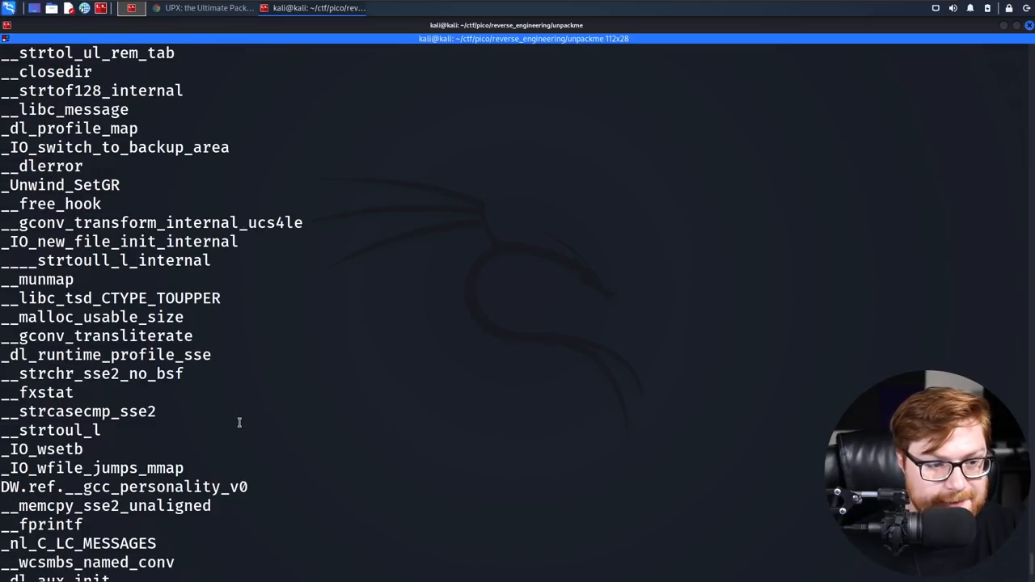
scroll("down", 3)
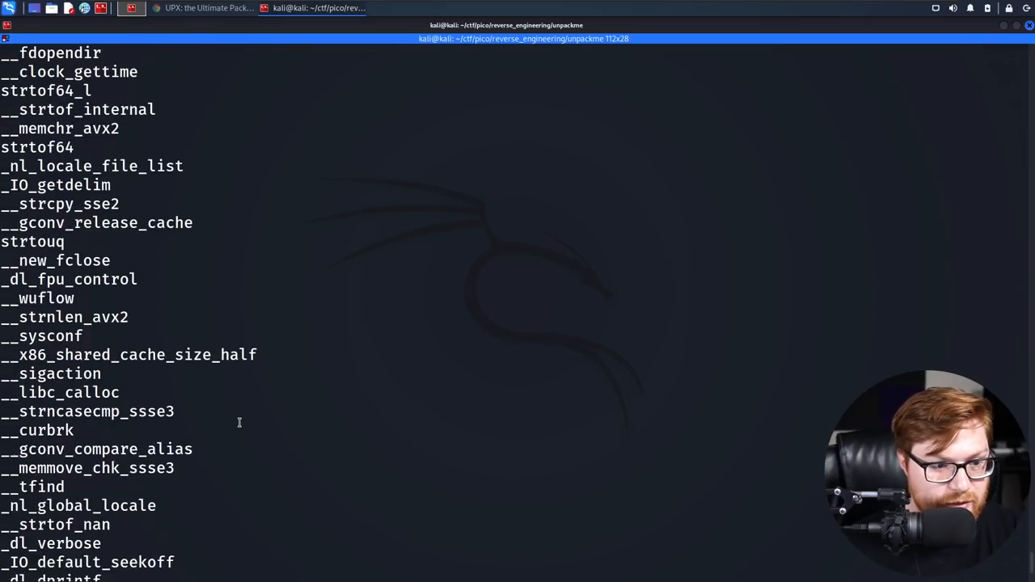
scroll("down", 3)
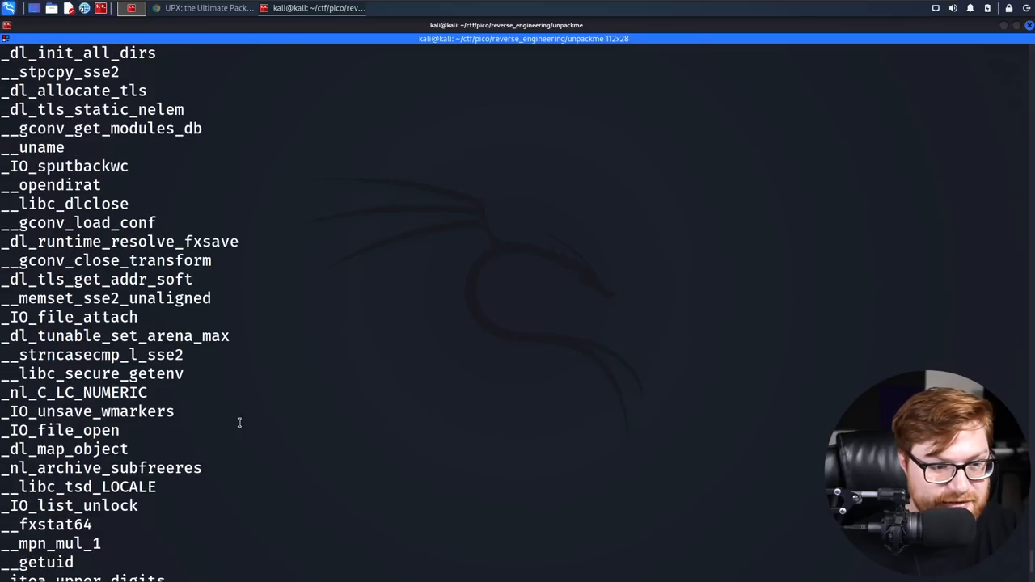
scroll("down", 3)
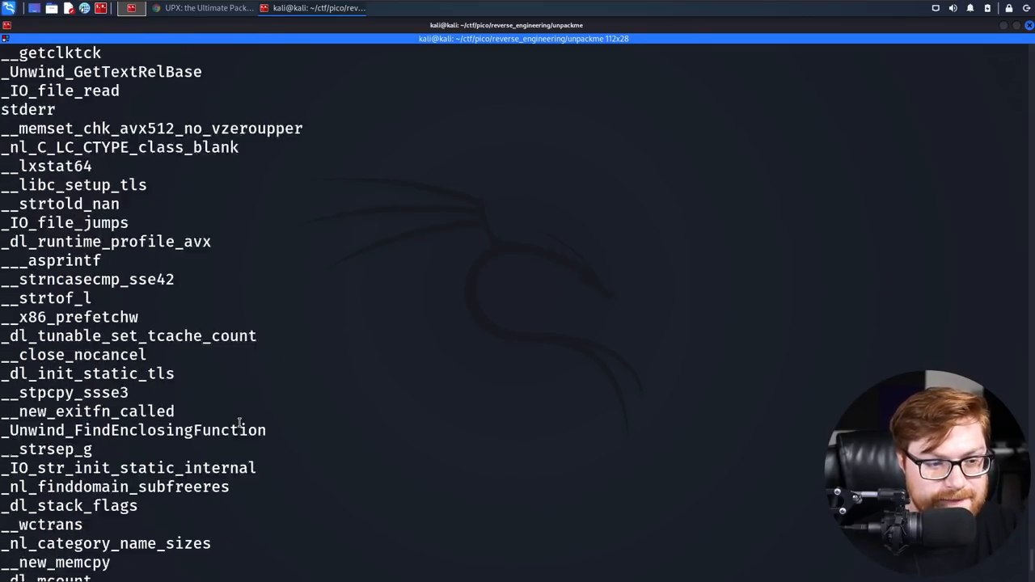
scroll("up", 3)
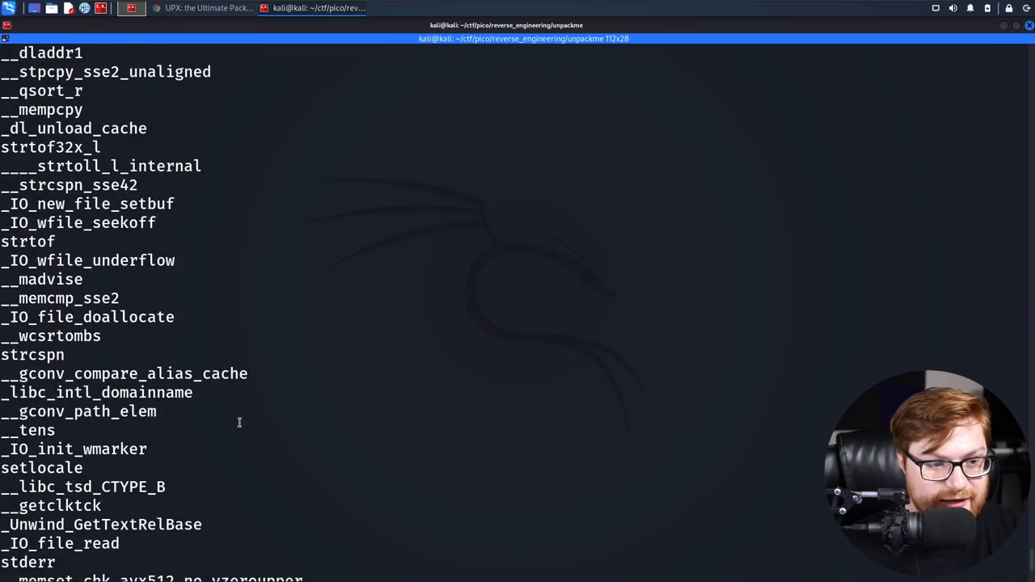
scroll("down", 3)
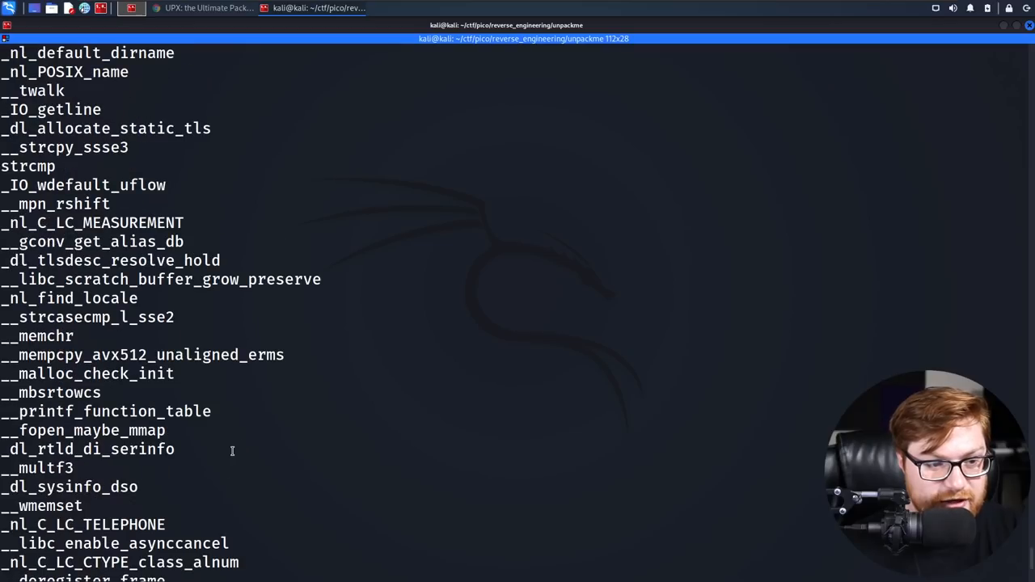
scroll("down", 3)
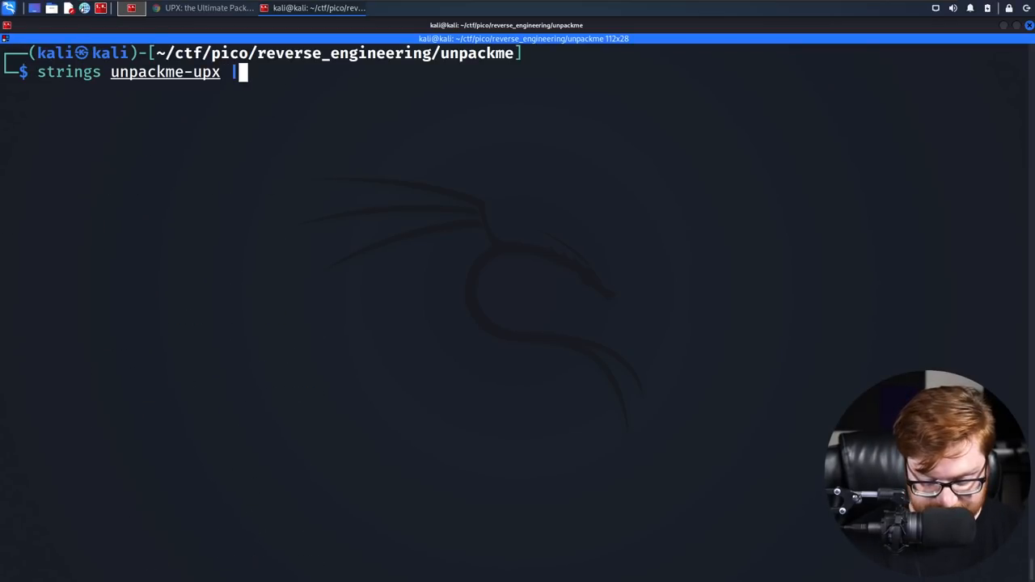
- Grep the unpacked binary's strings for pico (no match) and start the /opt/ghidra/ launcher path
key("Return")
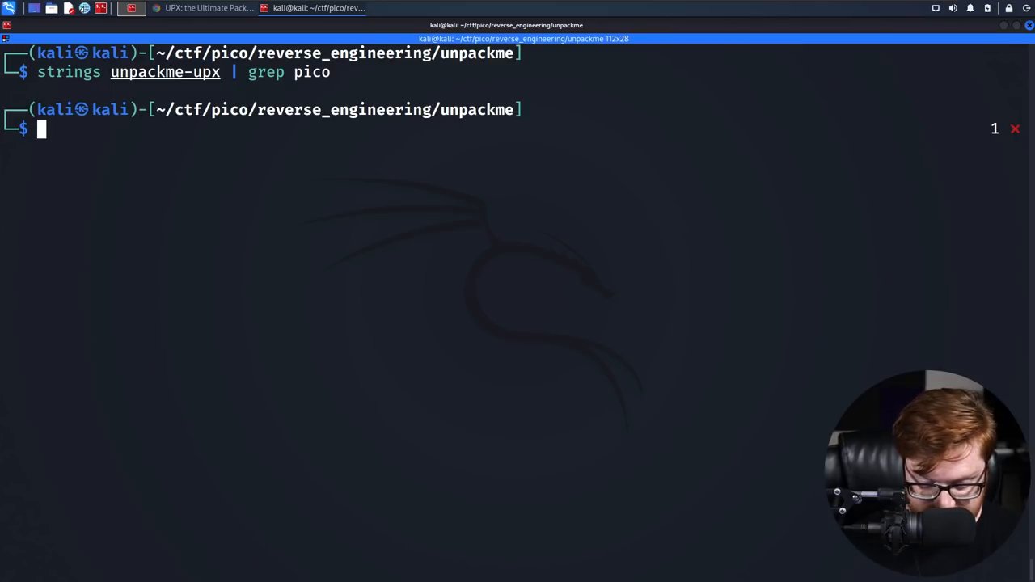
type("/opt/ghidra/ghidraR")
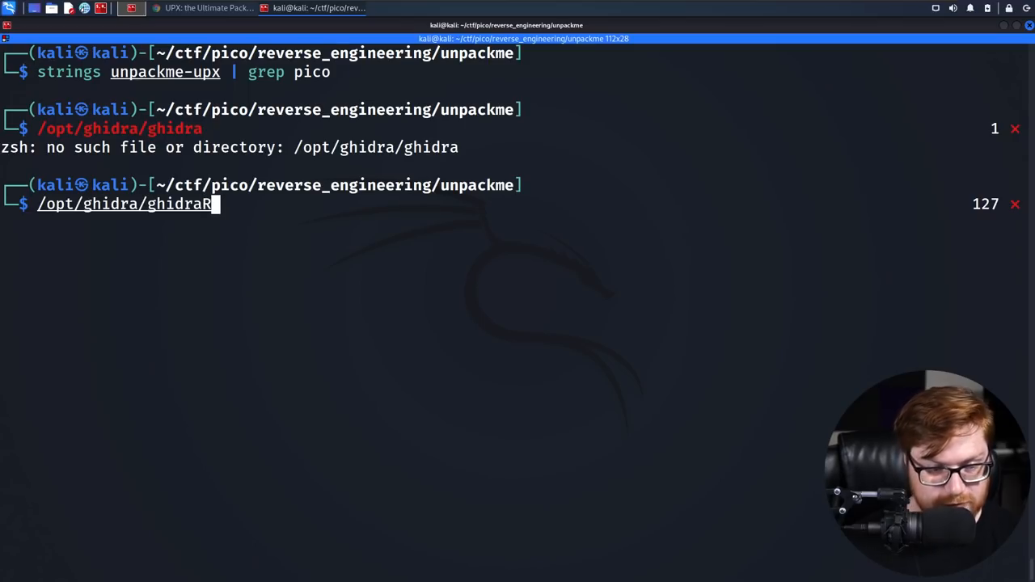
- Launch Ghidra from the terminal and dismiss the startup Tip of the Day
key("Return")
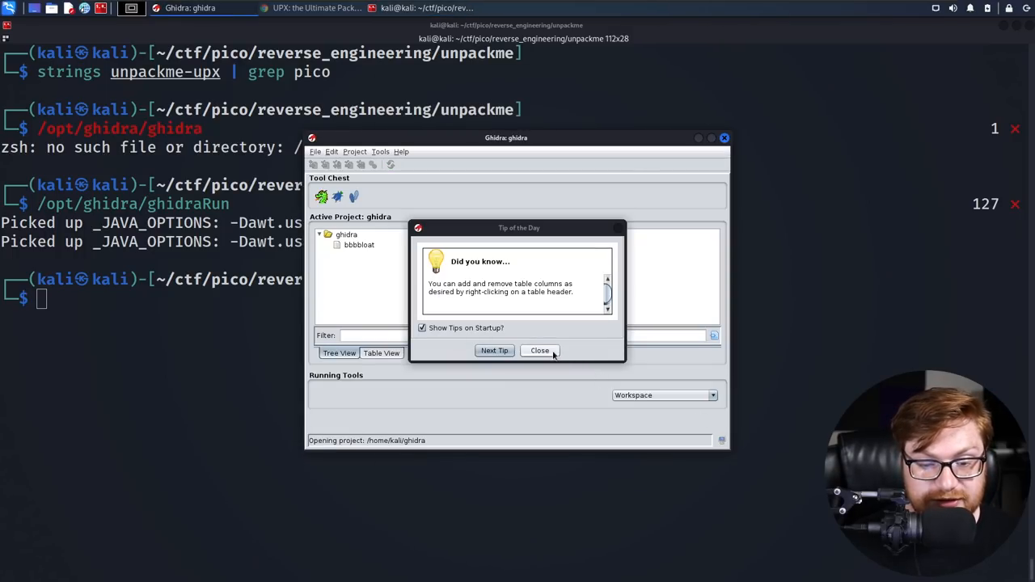
left_click(540, 350)
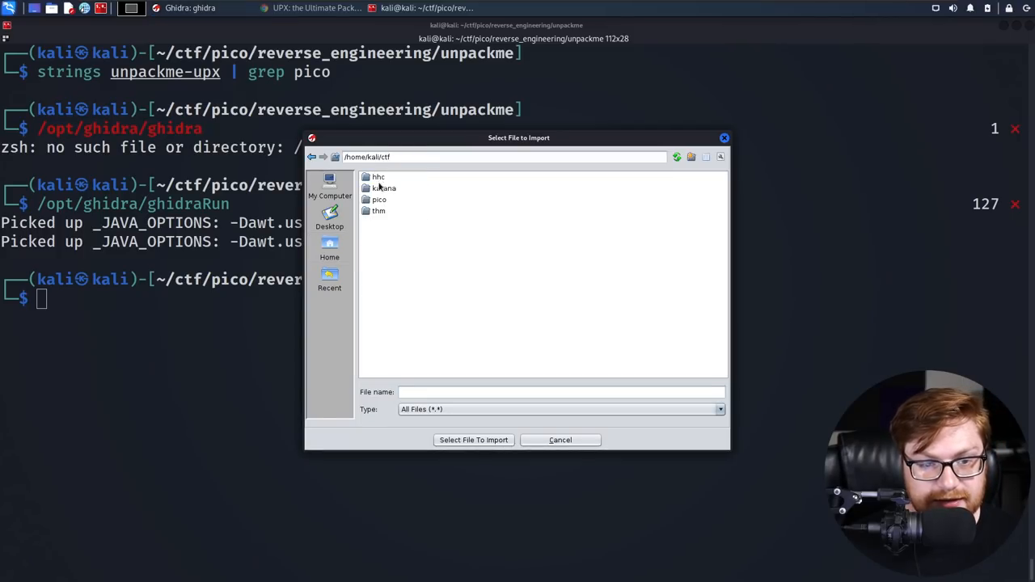
- Browse to pico/reverse_engineering/unpackme and select unpackme-upx as the file to import
double_click(378, 199)
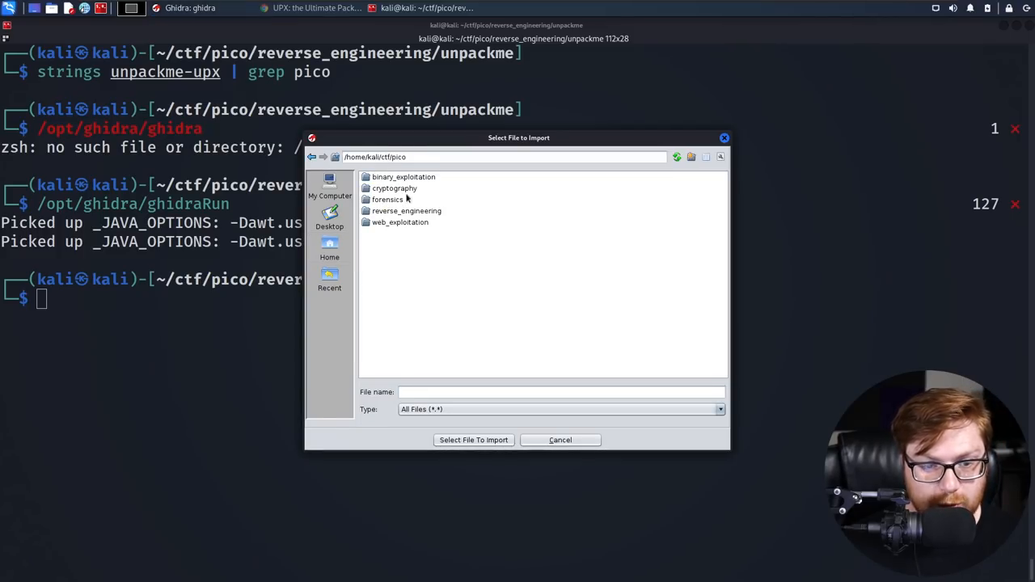
double_click(404, 176)
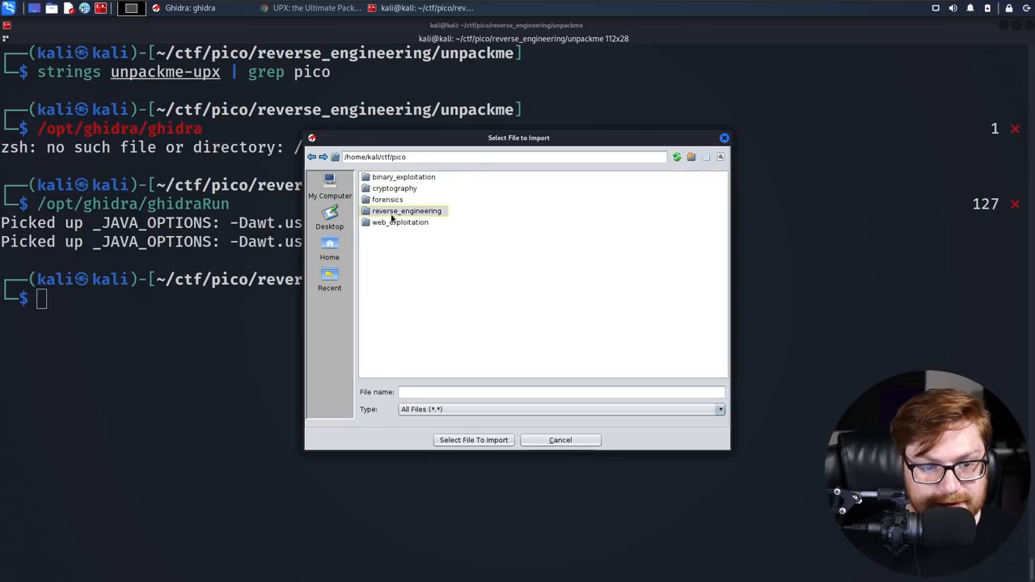
double_click(407, 211)
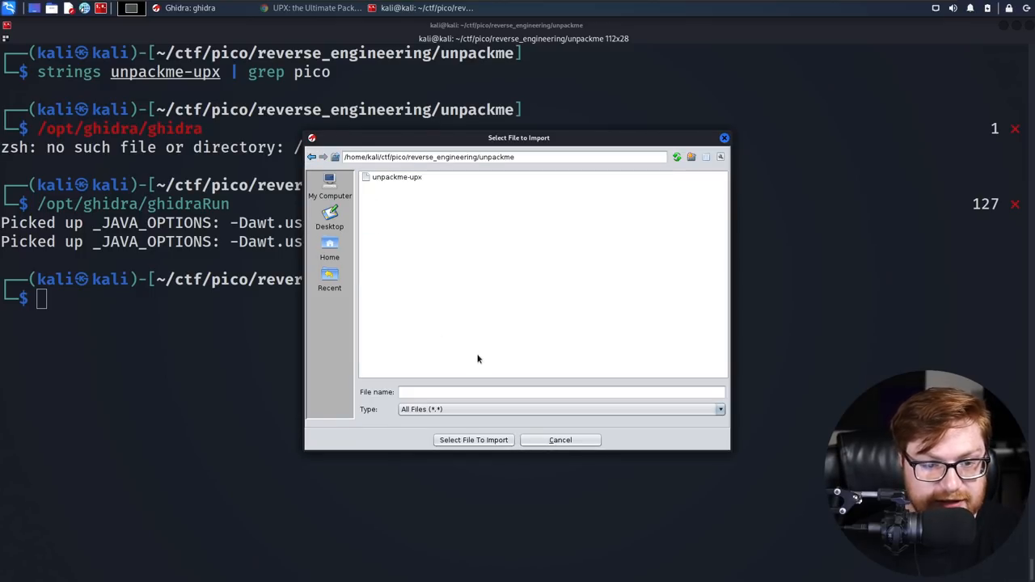
left_click(396, 176)
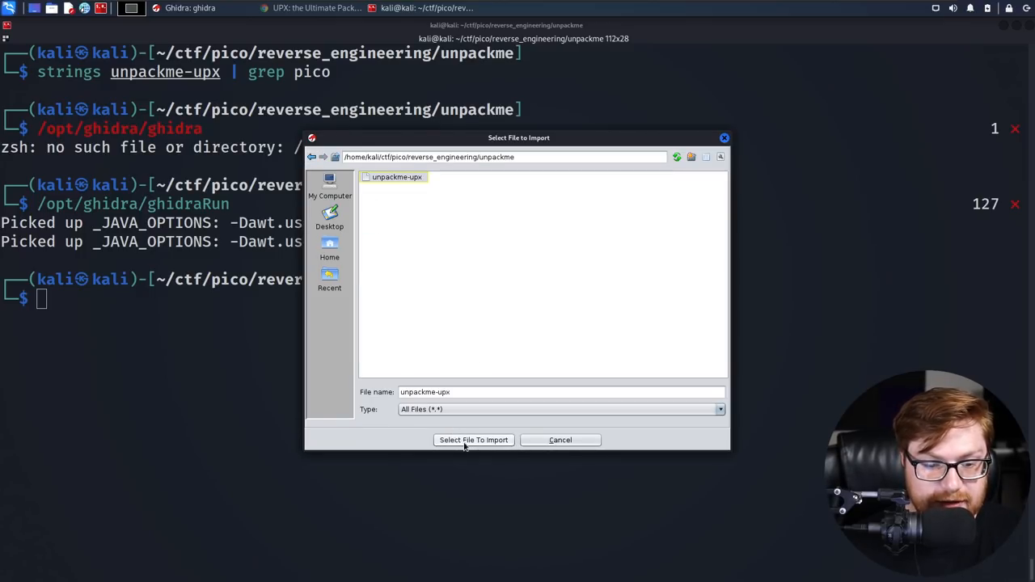
left_click(472, 440)
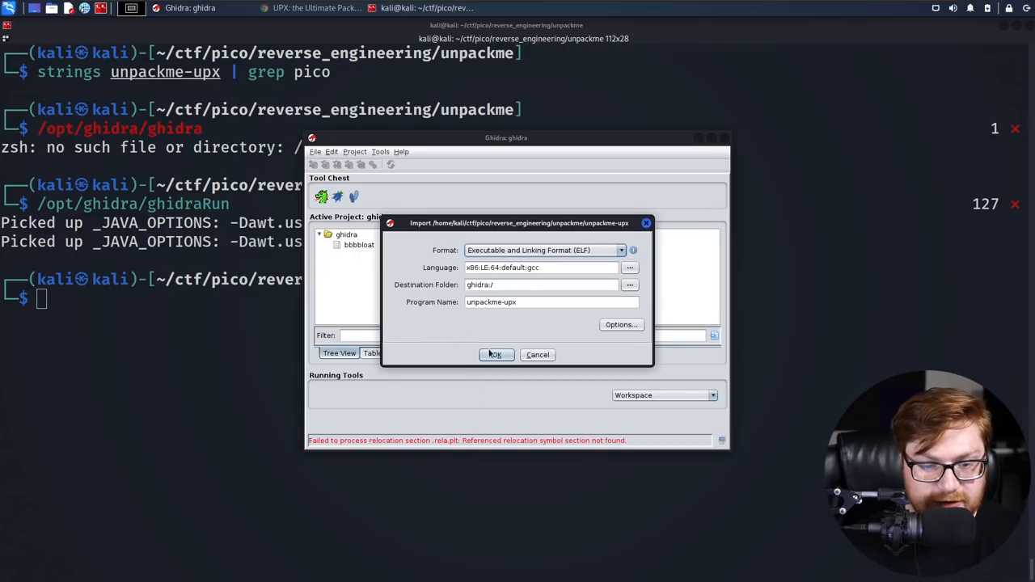
- Import unpackme-upx with its ELF x86-64 settings and close the Import Results Summary
left_click(494, 354)
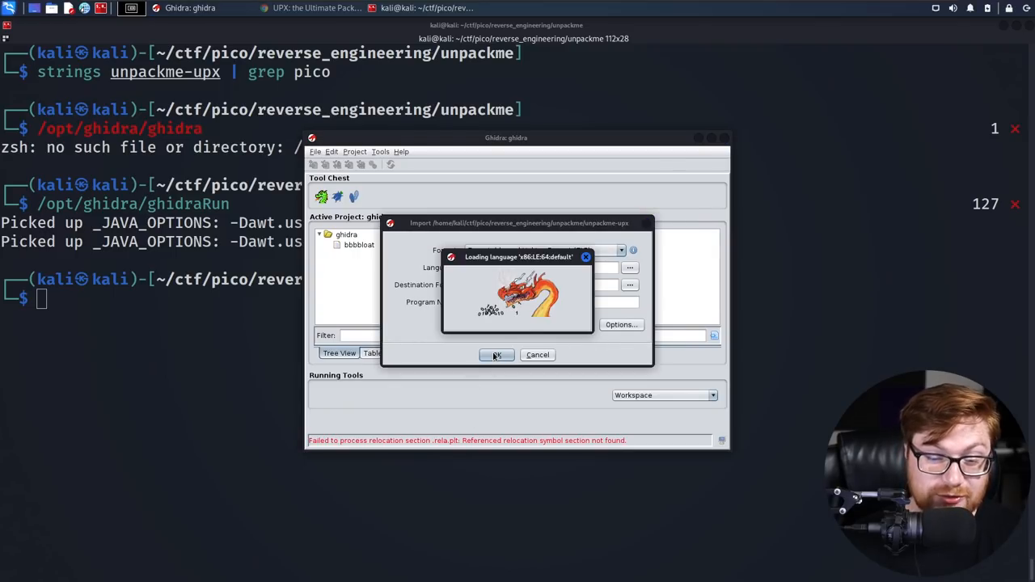
left_click(496, 356)
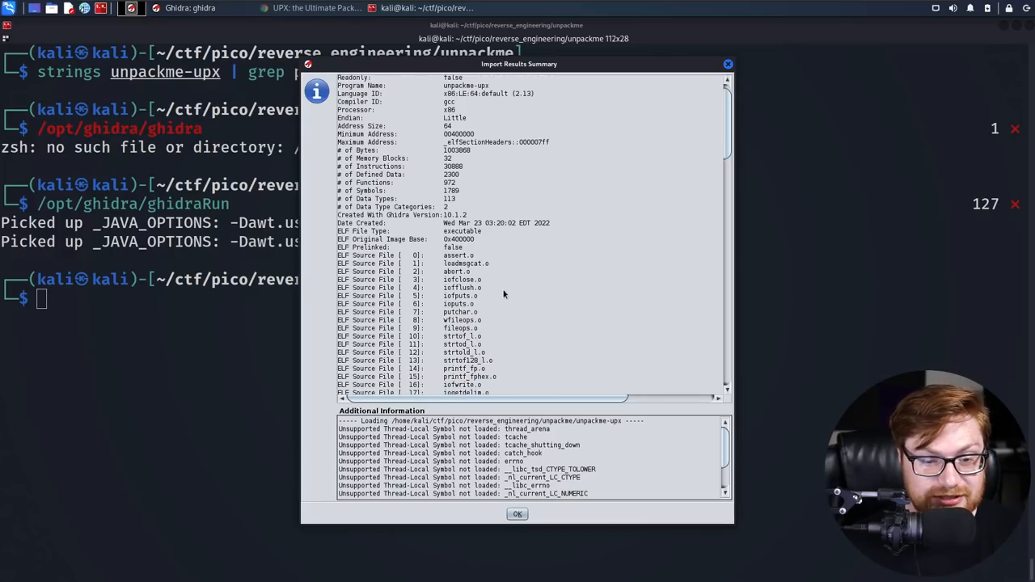
scroll("up", 3)
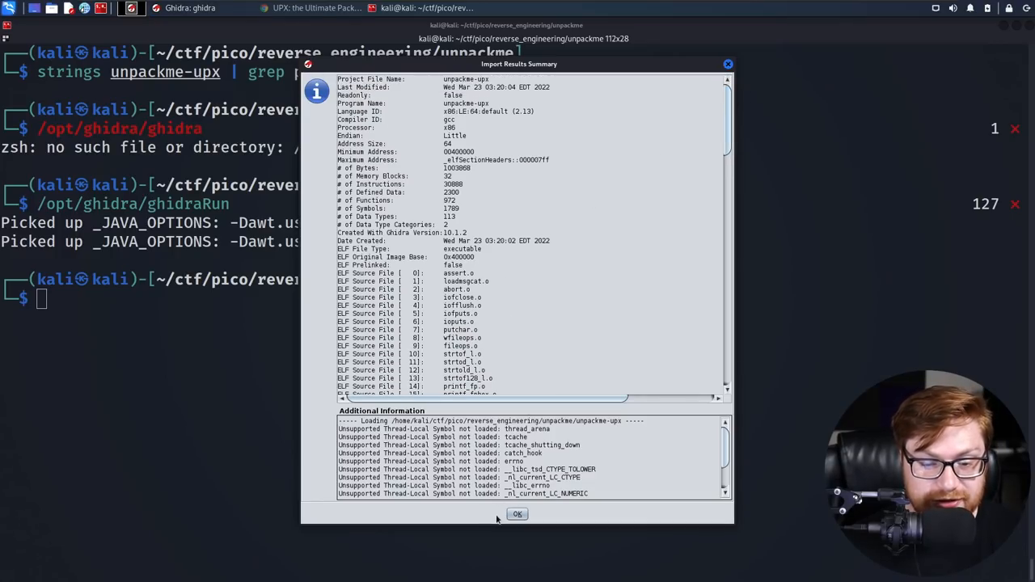
left_click(517, 514)
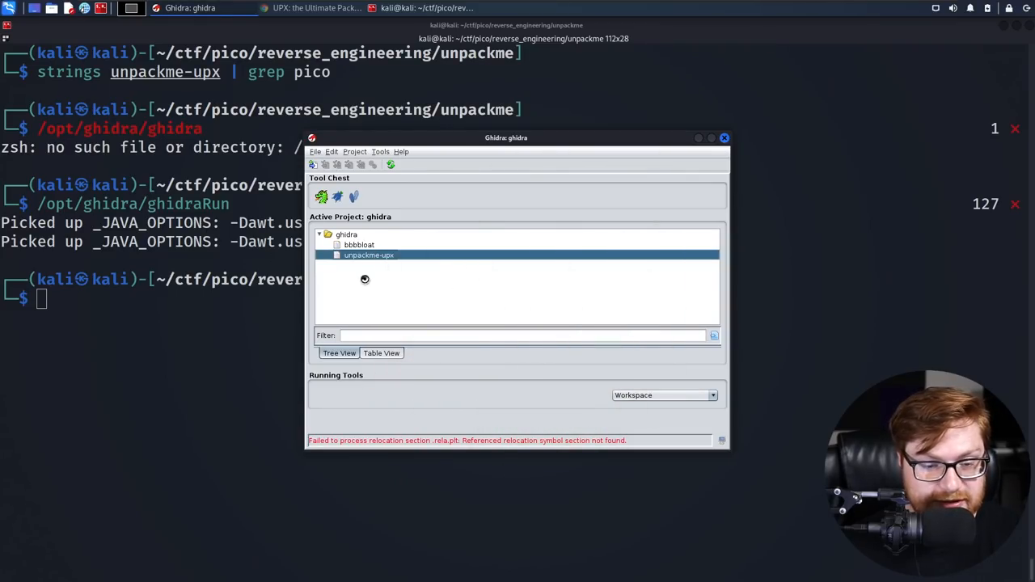
- Open unpackme-upx in the CodeBrowser and start auto-analysis with the default analyzers
double_click(369, 256)
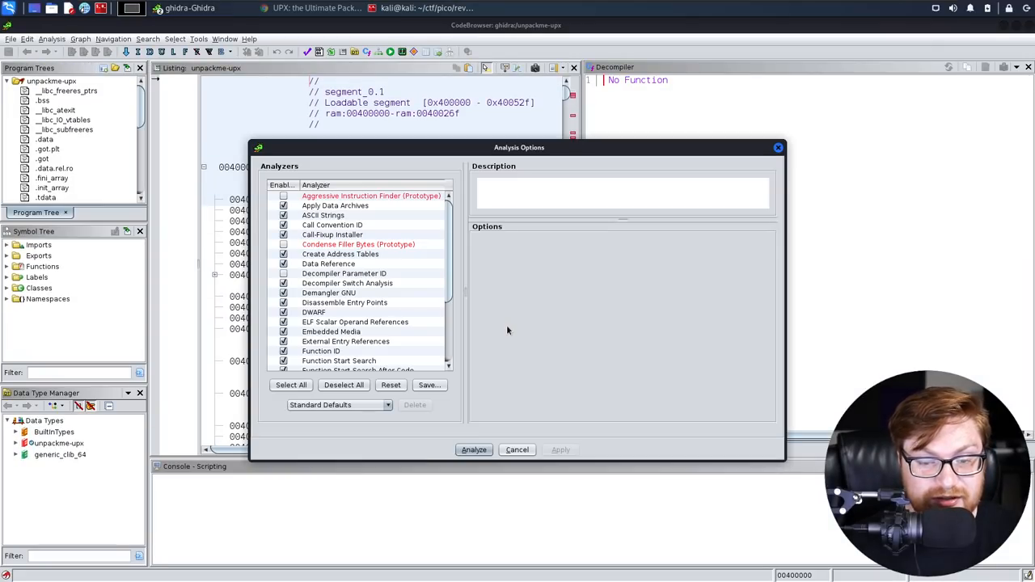
left_click(474, 450)
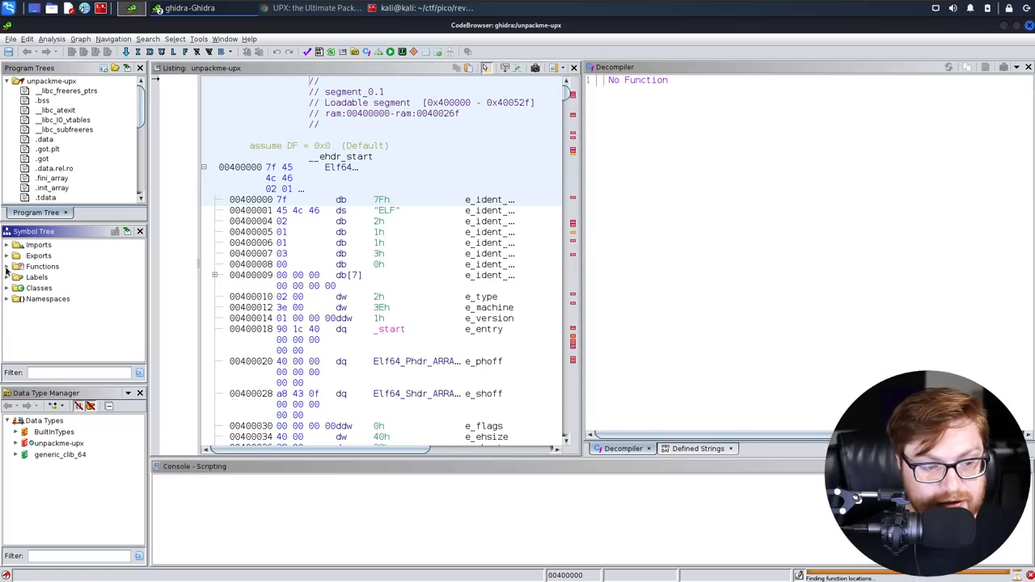
- Expand Functions in the Symbol Tree and filter them on 'main'
left_click(7, 265)
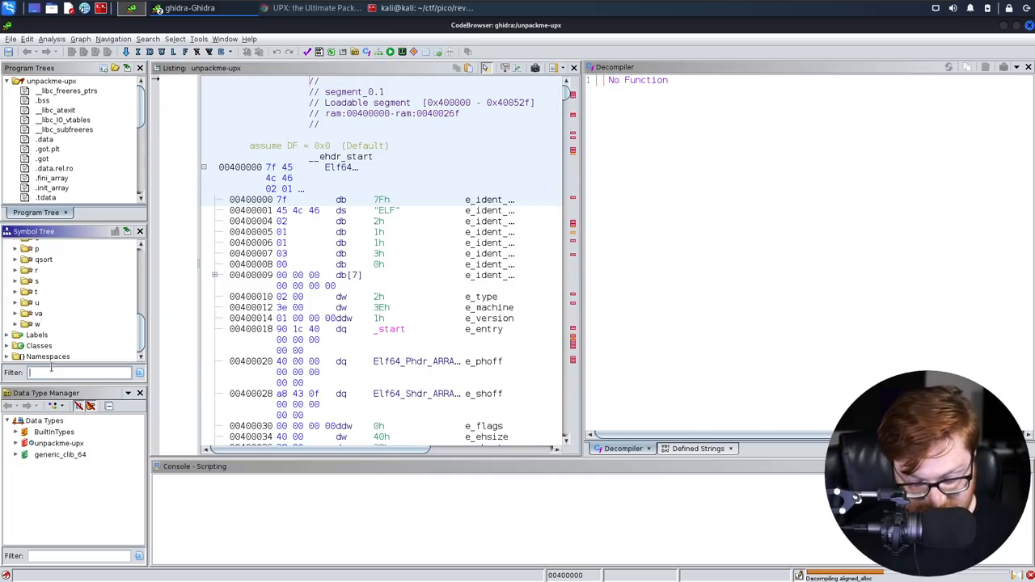
type("main")
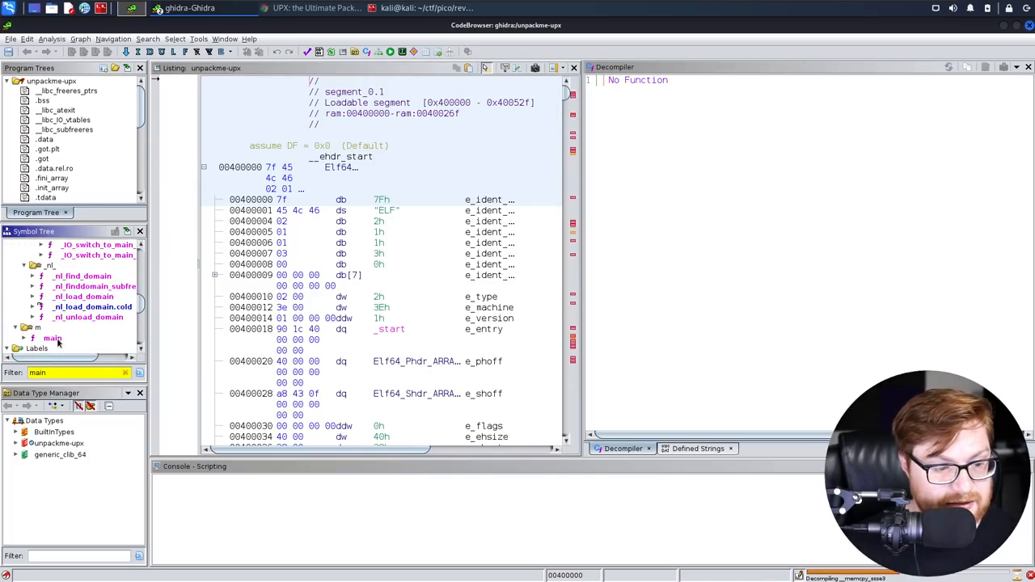
- Decompile main, locate the scanf call and follow the UNK_004b3023 string printed by puts
double_click(52, 338)
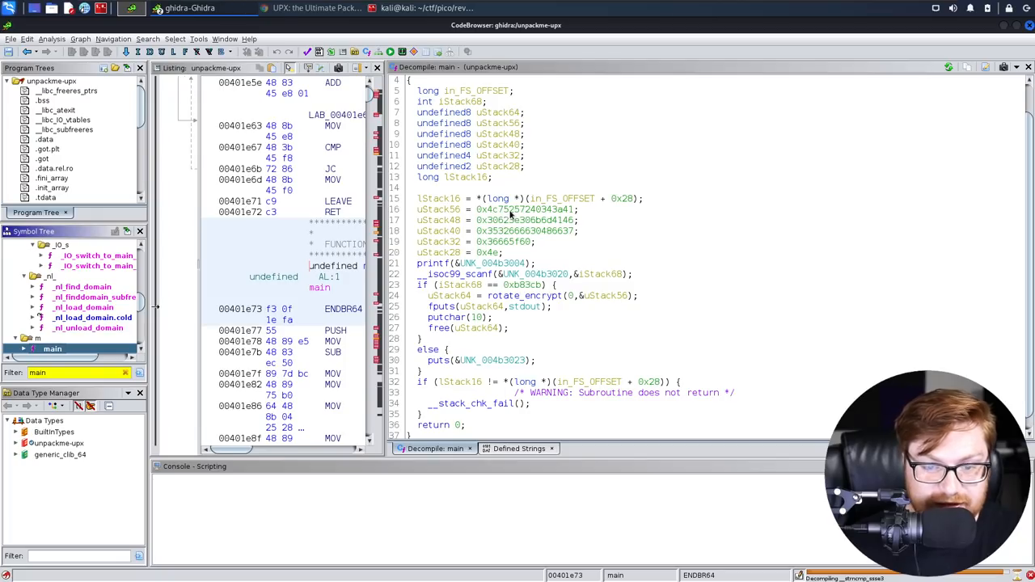
mouse_move(509, 220)
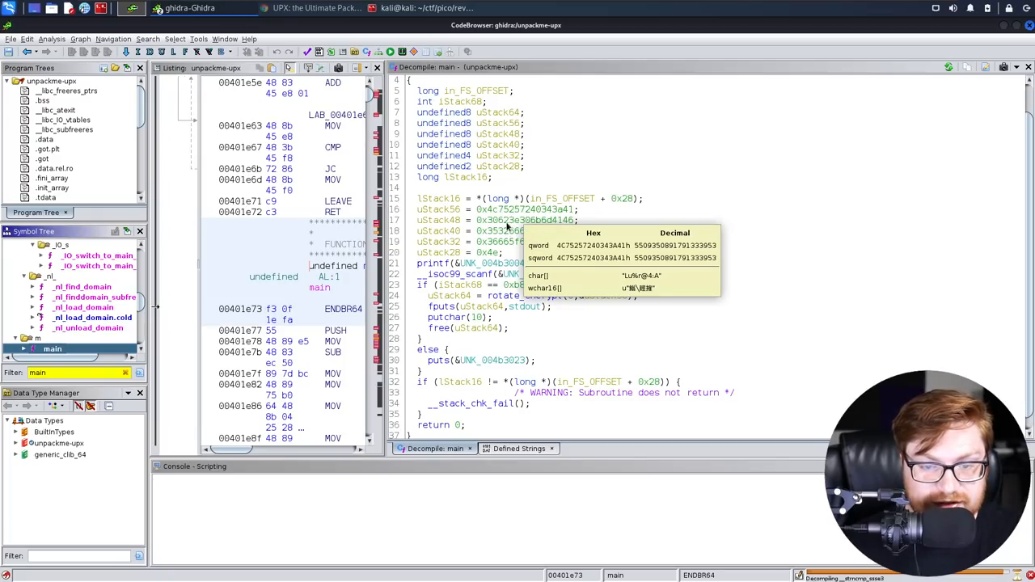
mouse_move(509, 242)
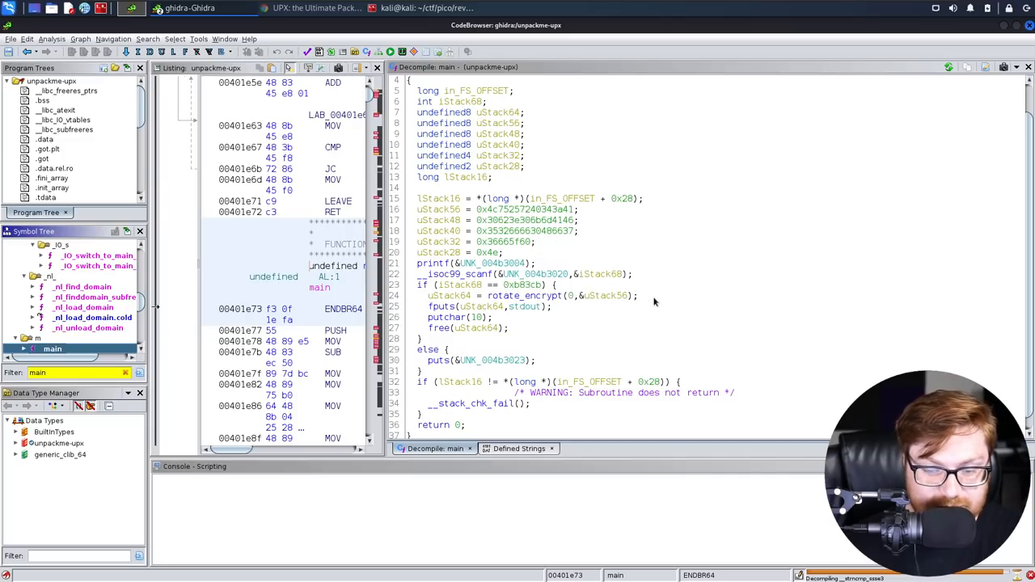
left_click(526, 295)
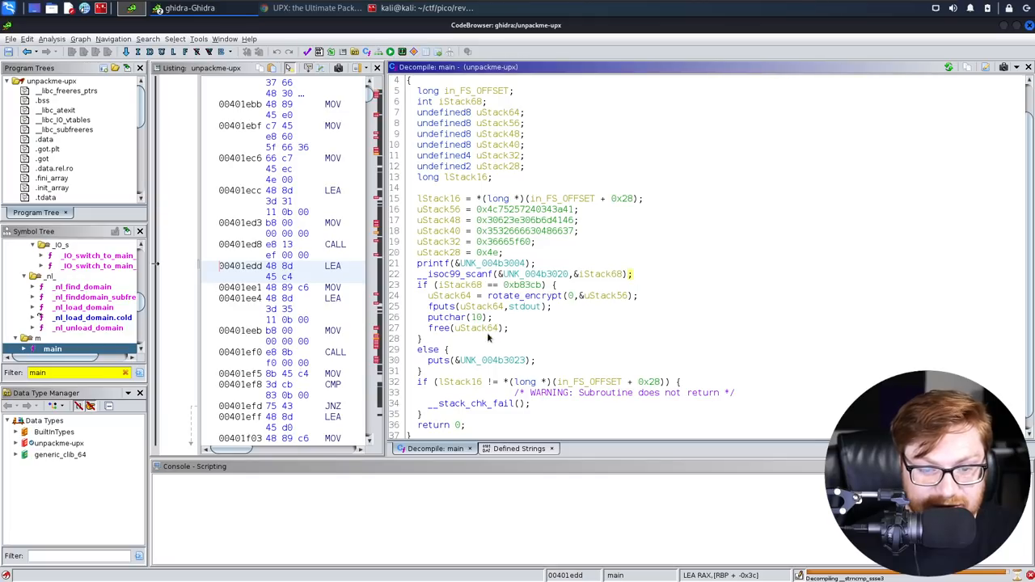
left_click(485, 262)
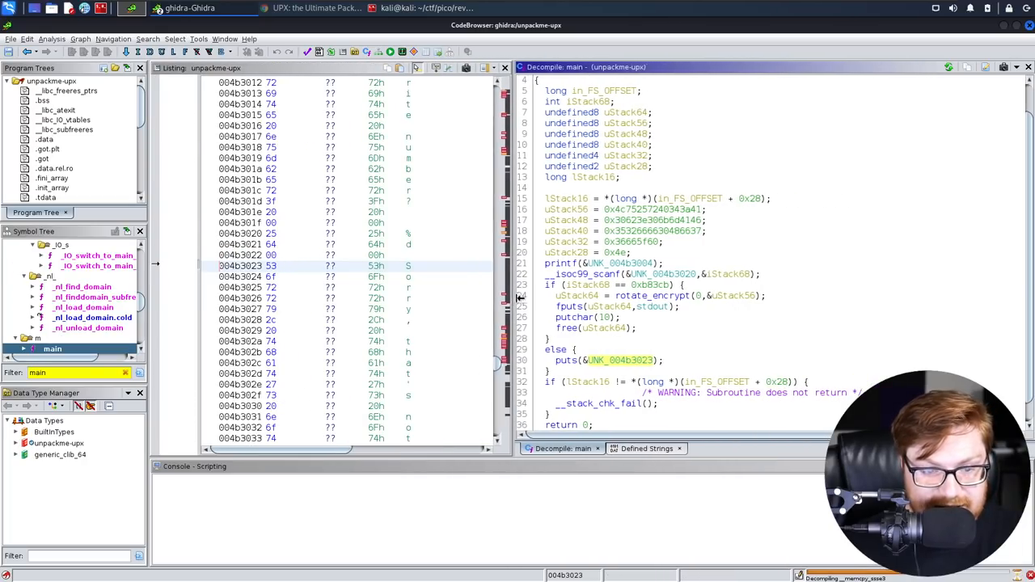
- Retype DAT_004b3023 as char * so puts shows "What's my favorite number?" and follow it
right_click(623, 359)
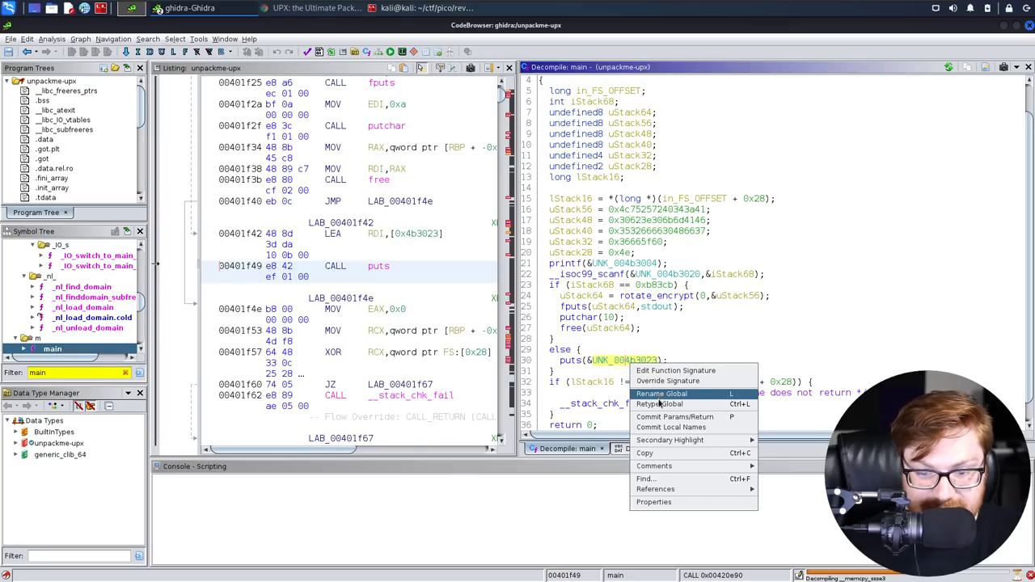
left_click(660, 405)
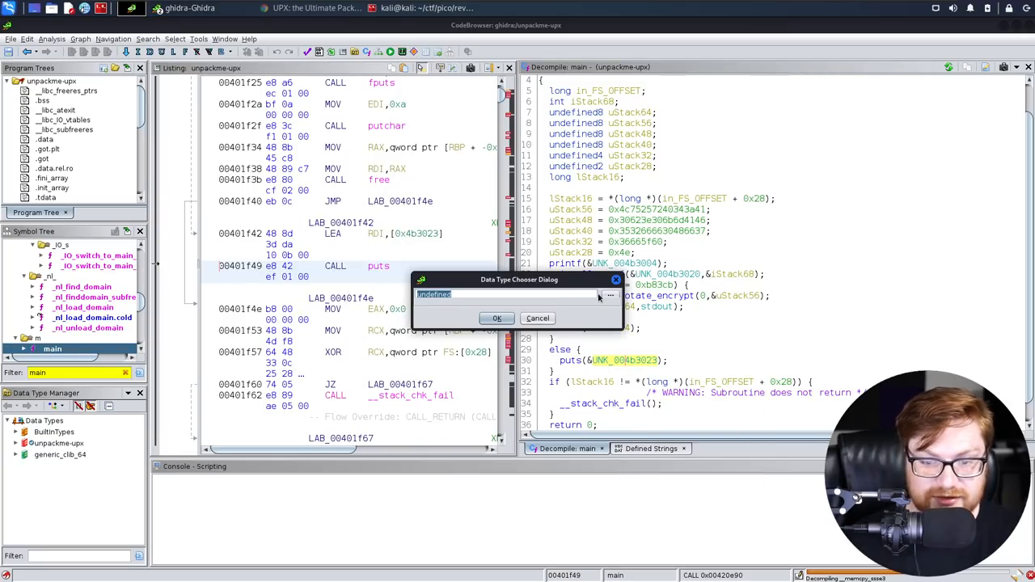
type("char")
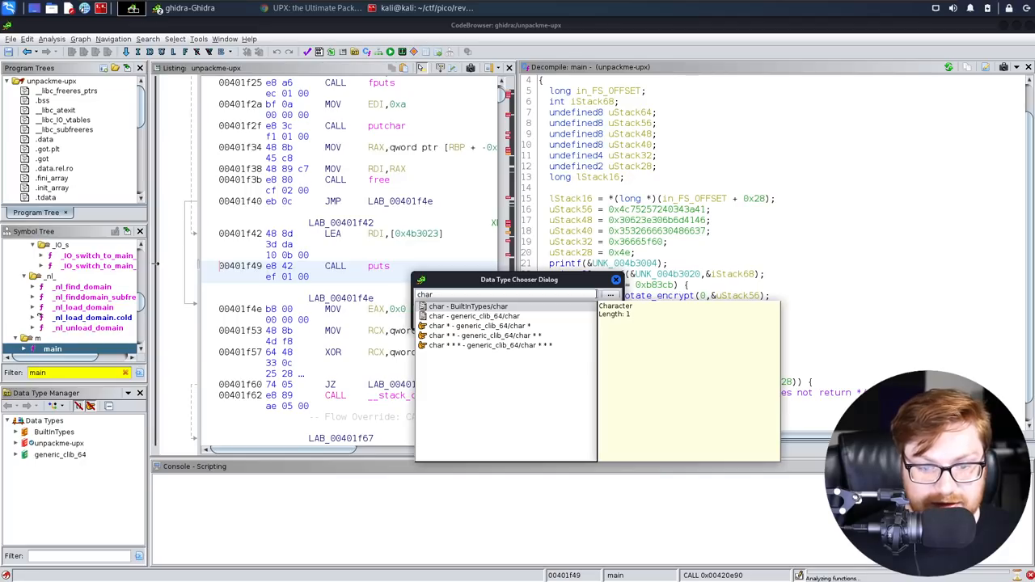
left_click(463, 305)
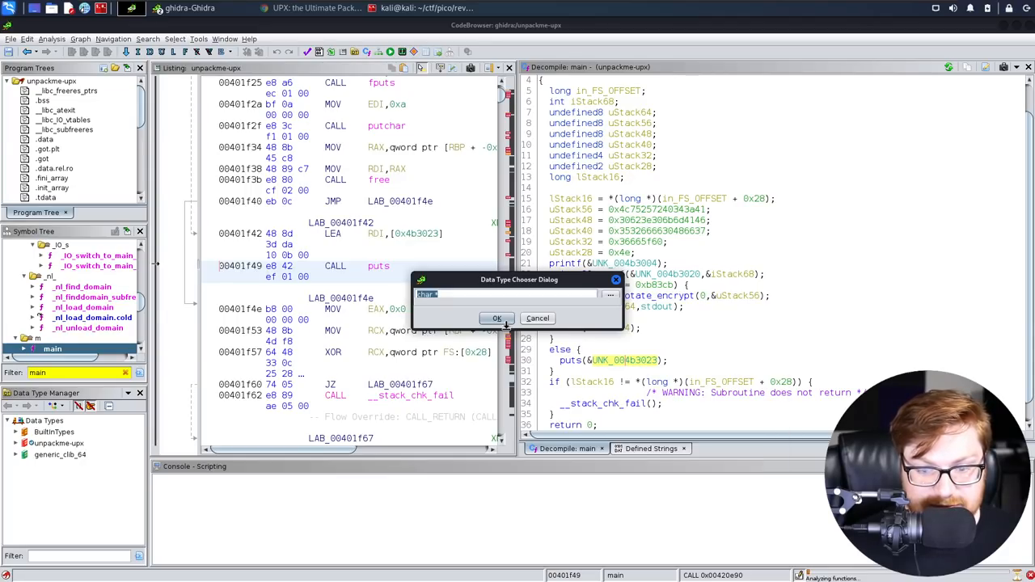
left_click(496, 317)
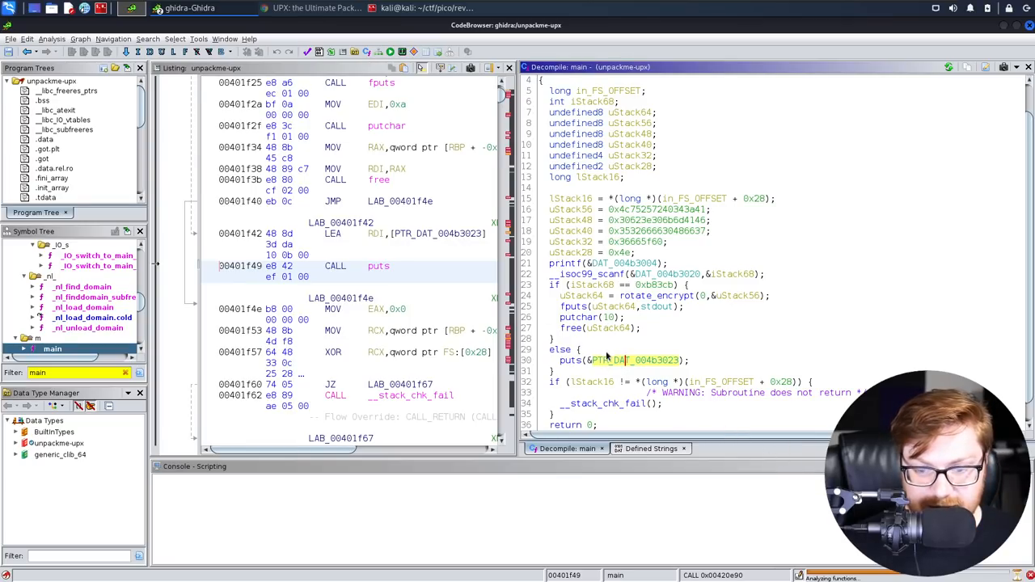
double_click(637, 359)
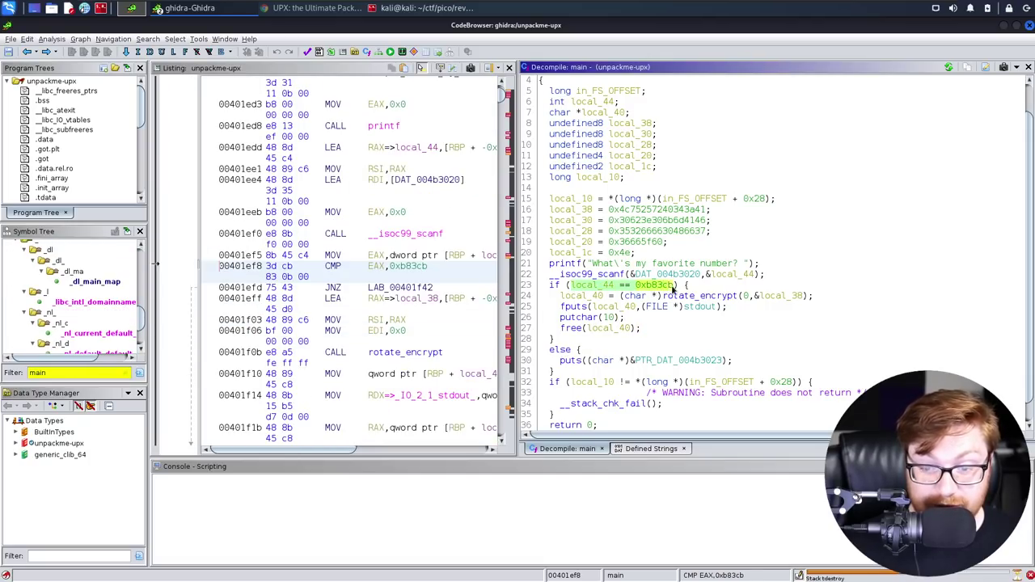
- Pick out the if (local_44 == 0xb83cb) comparison of the entered number in main
left_click(332, 147)
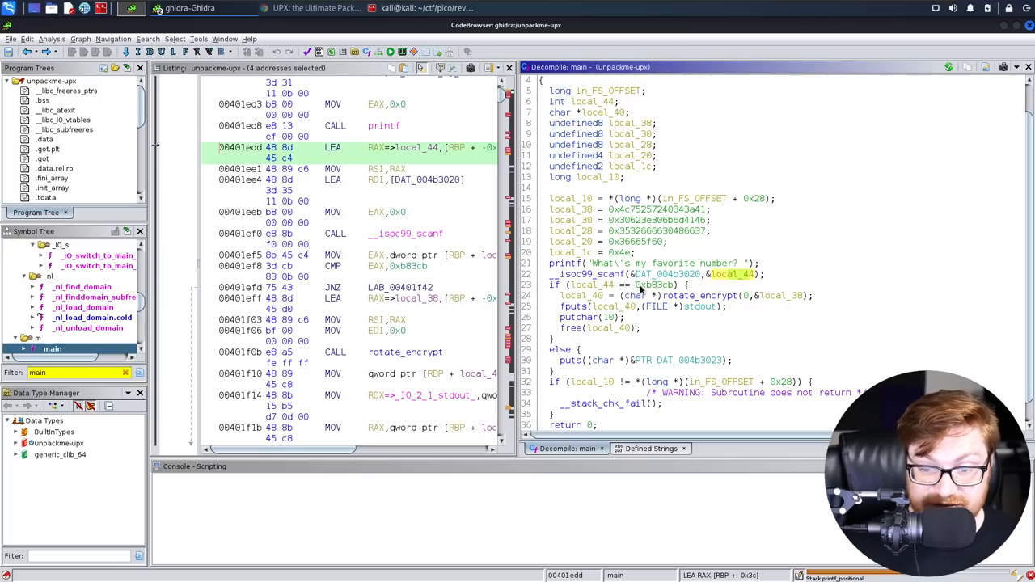
left_click(655, 284)
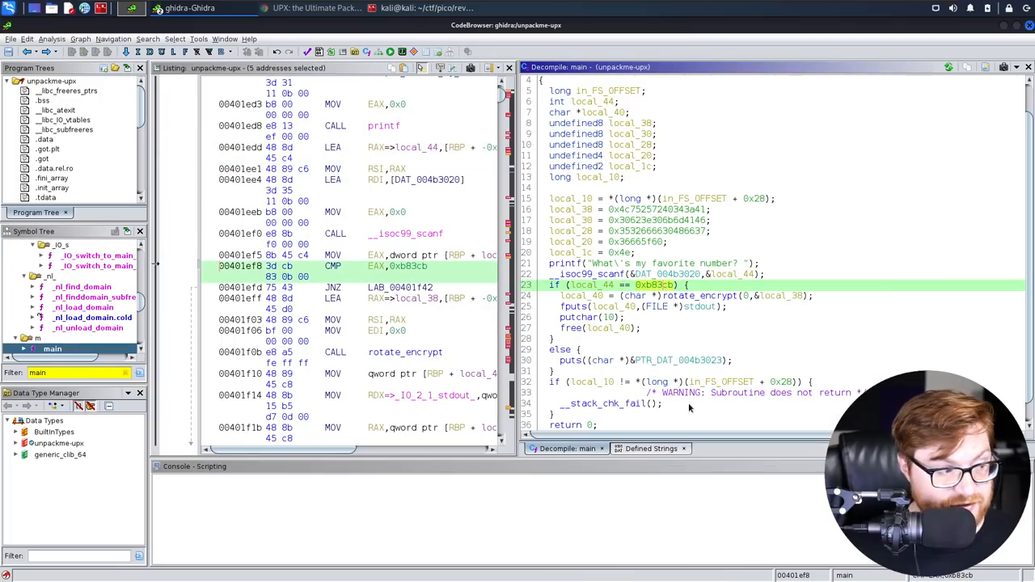
left_click(423, 8)
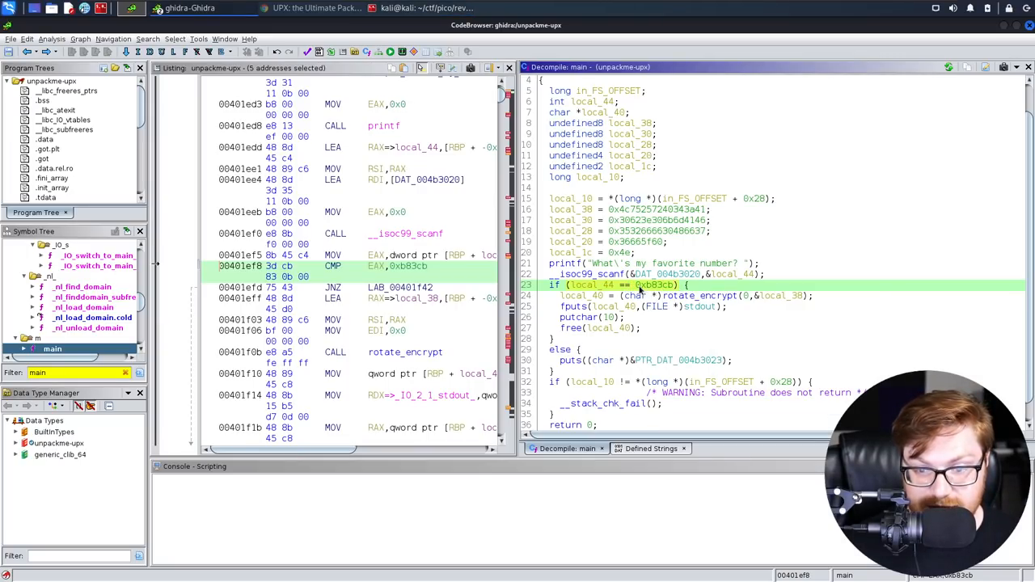
- Evaluate 0xb83cb in python3 to get 754635 and prepare to rerun ./unpackme-upx
left_click(412, 6)
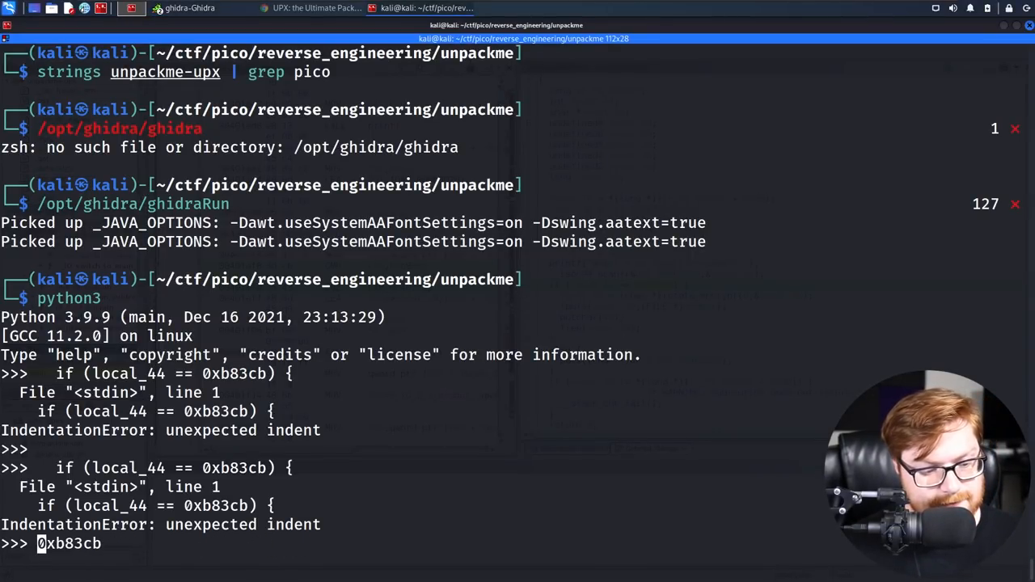
key("Return")
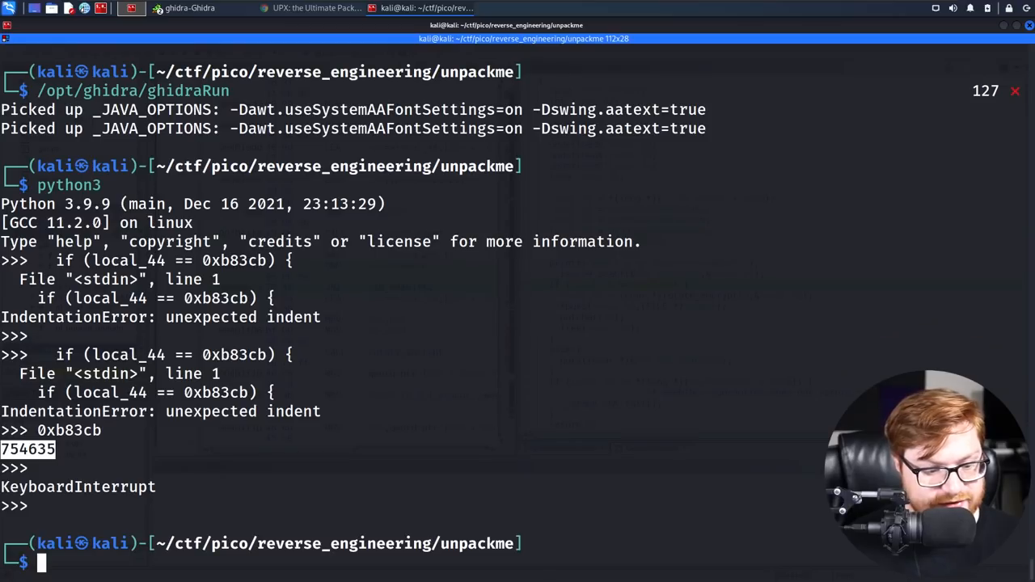
type("./unpackme-upx")
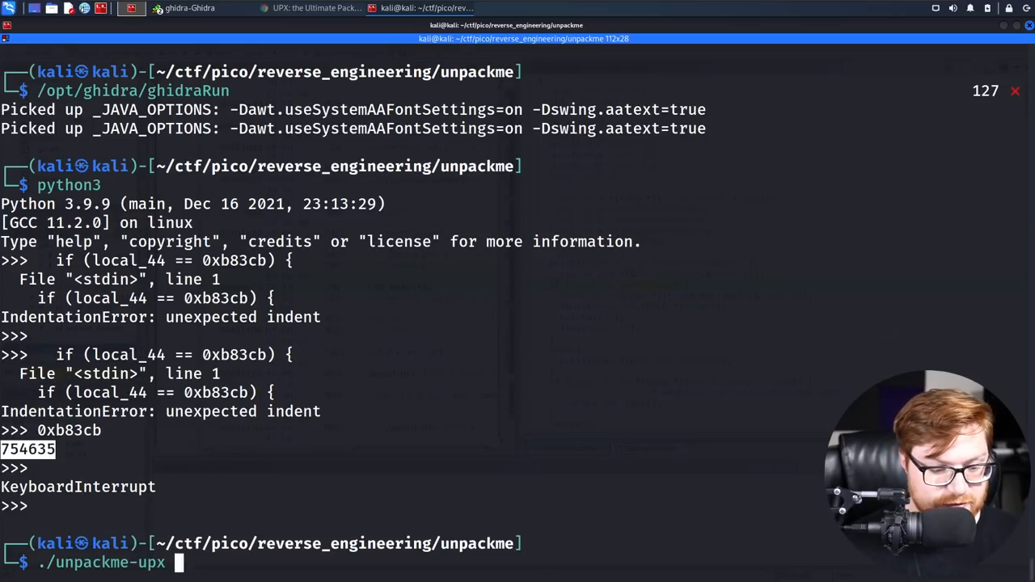
- Run ./unpackme-upx and answer 754635 to print the picoCTF flag
key("Return")
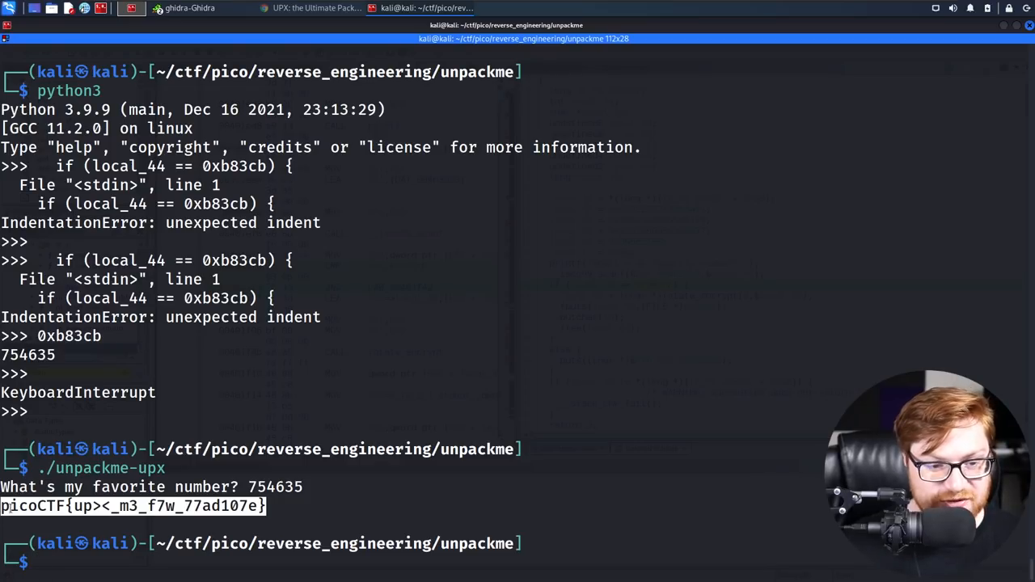
mouse_move(406, 291)
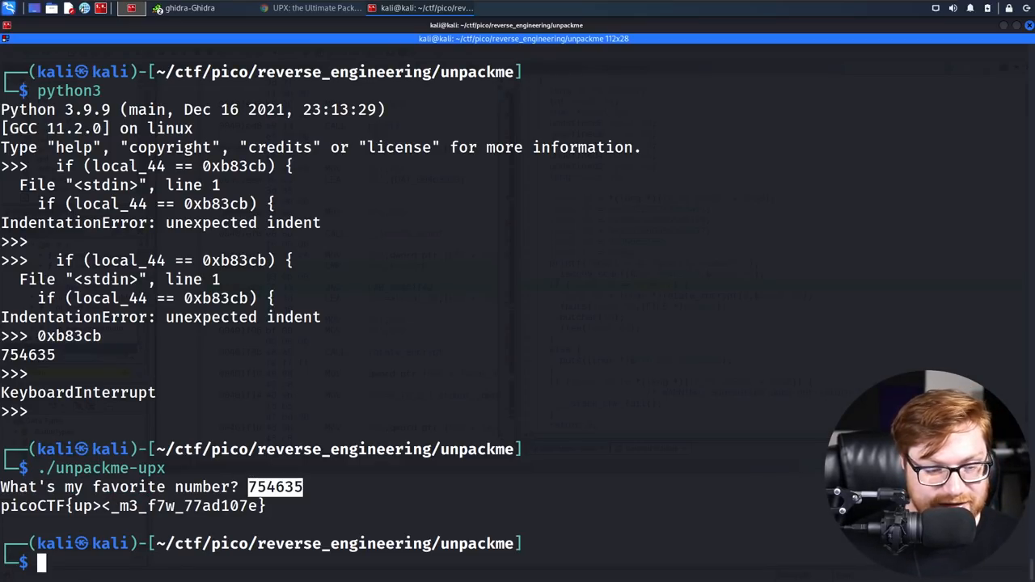
type("./unpackme-upx")
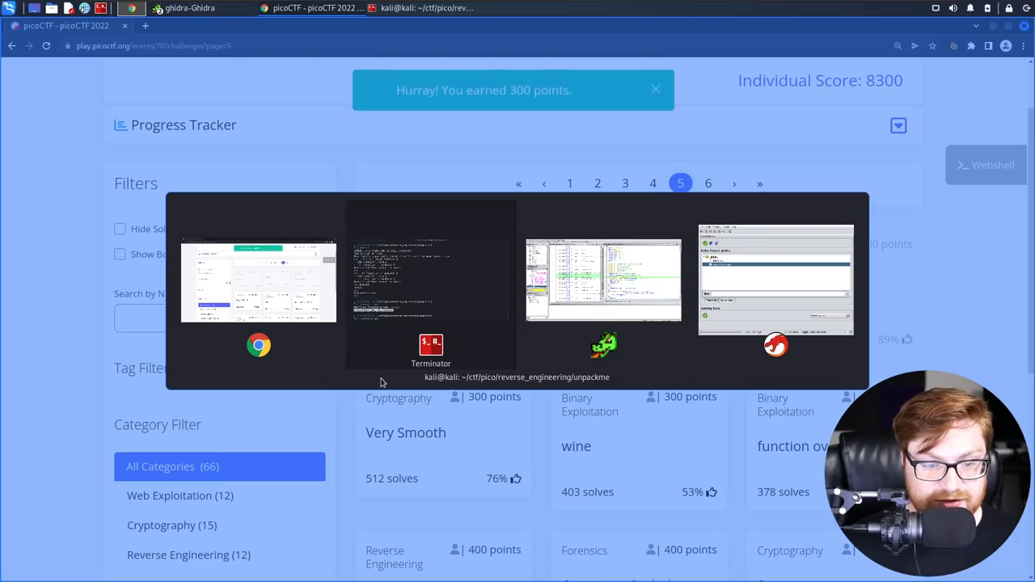
left_click(430, 291)
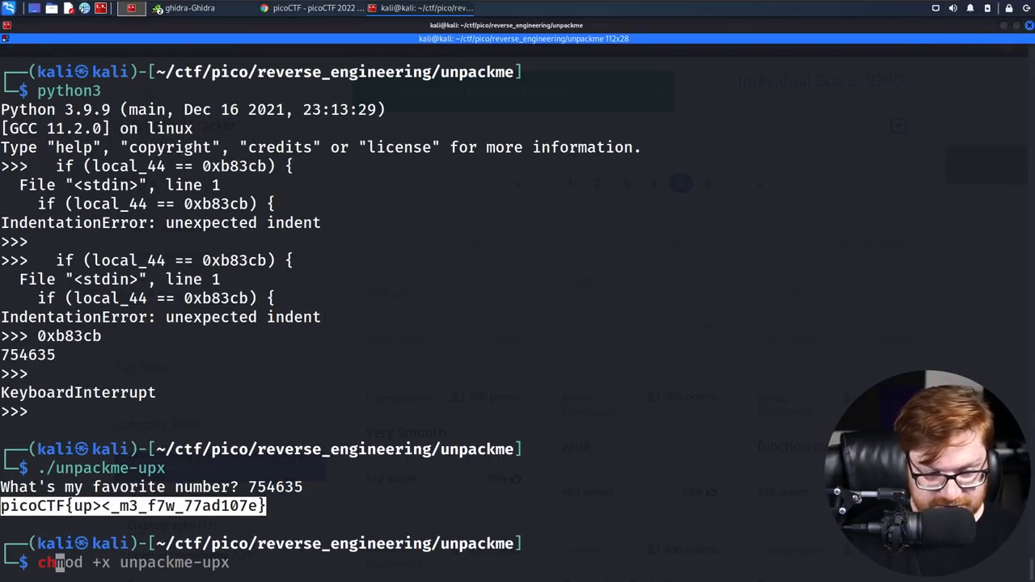
type("echo '")
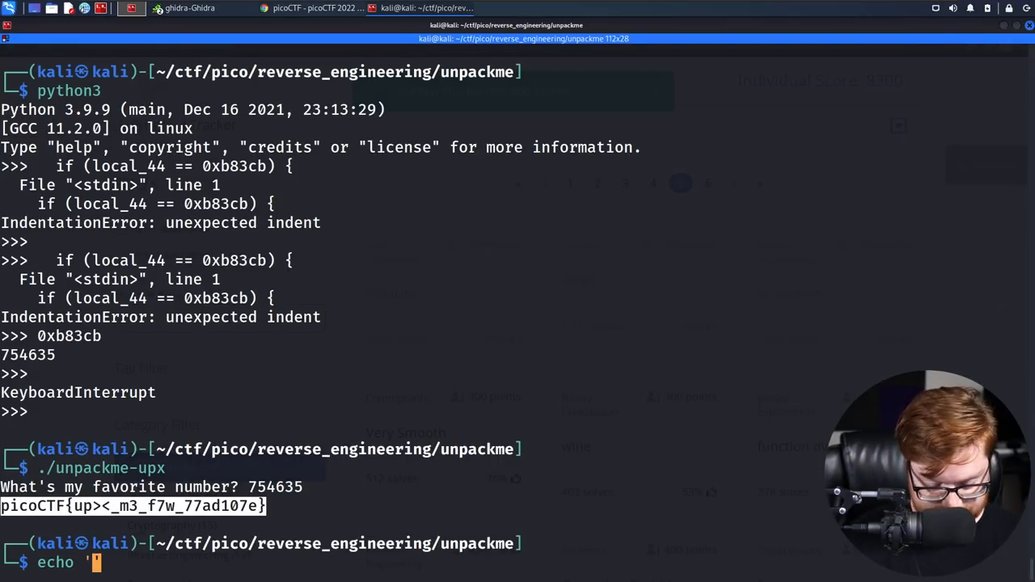
type("picoCTF{up><_m3_f7w_77ad107e}' > flag.t")
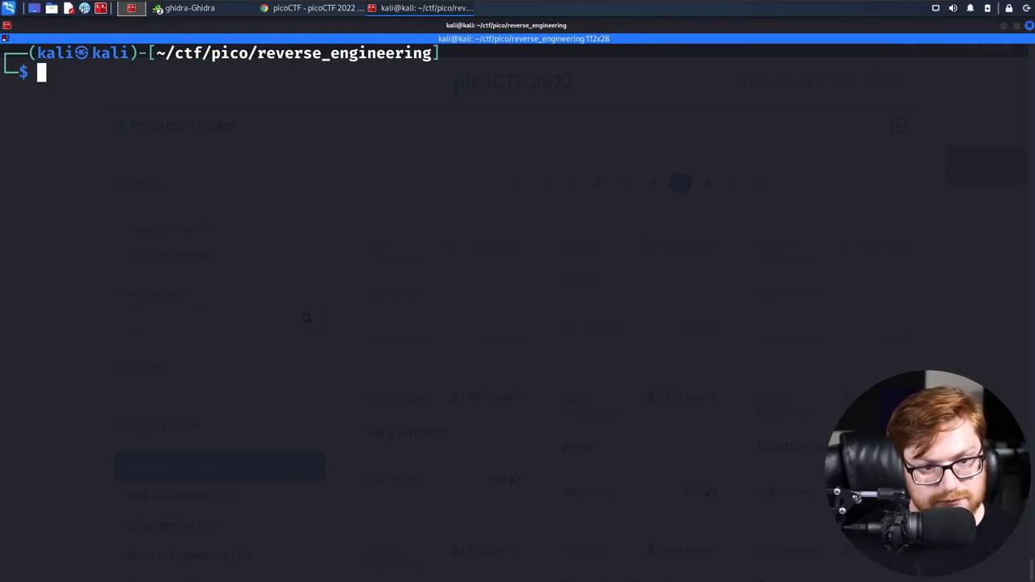
left_click(315, 8)
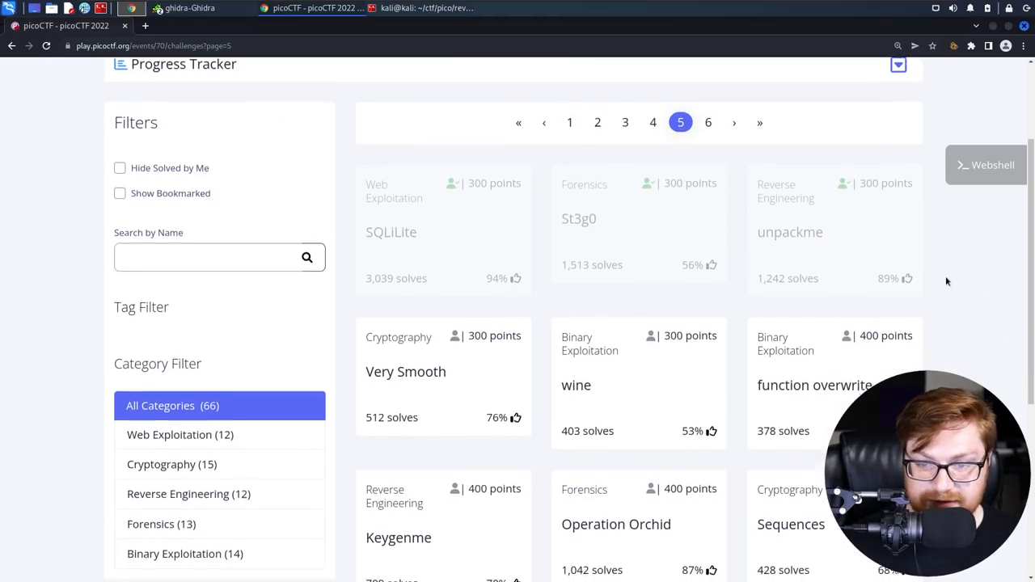
scroll("down", 3)
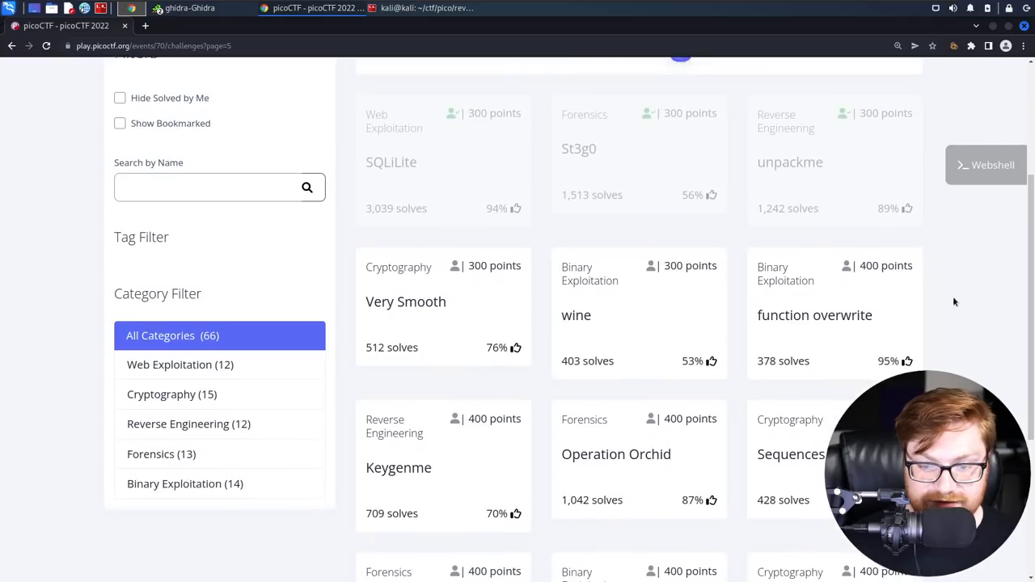
scroll("down", 3)
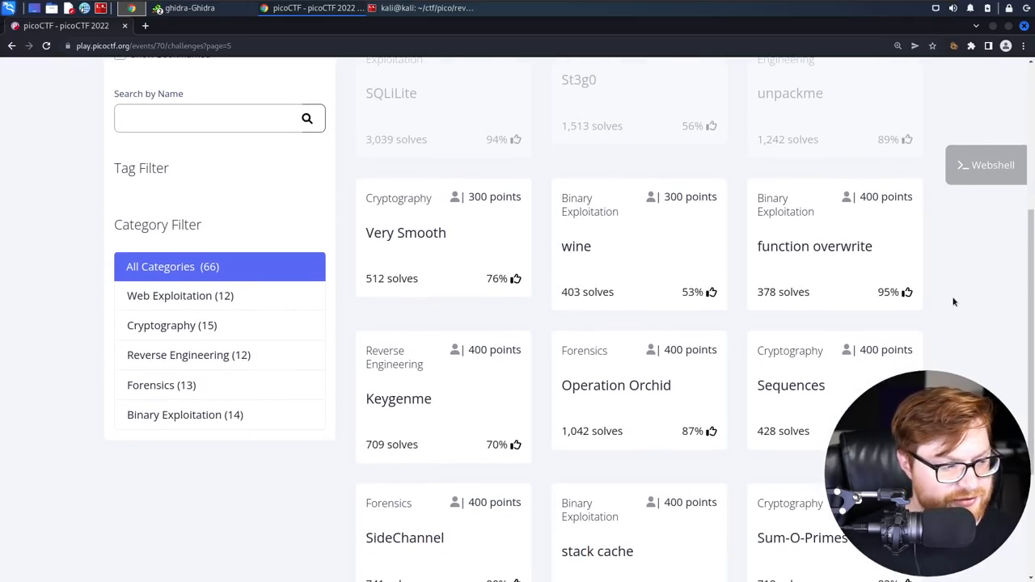
scroll("up", 3)
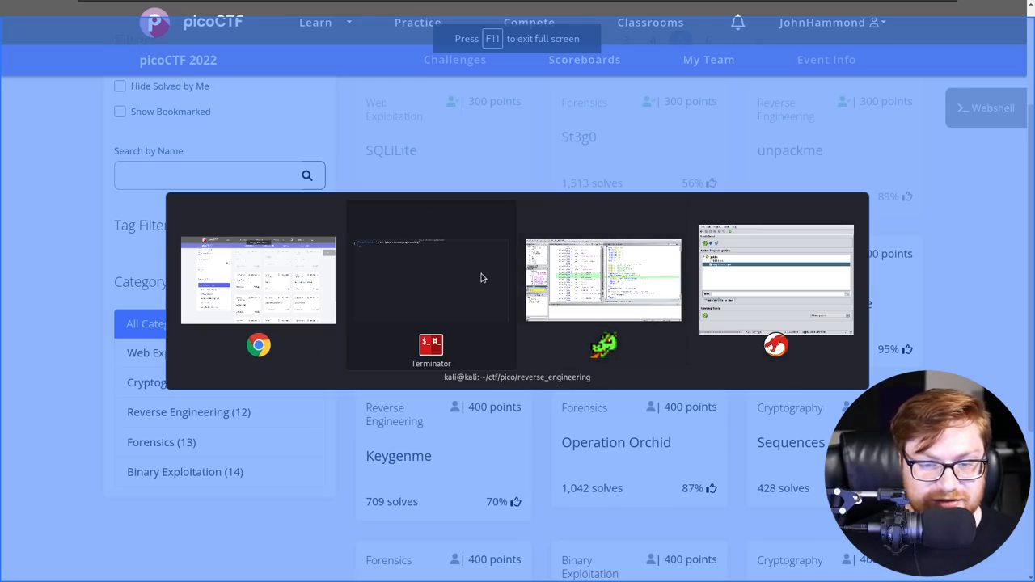
left_click(430, 278)
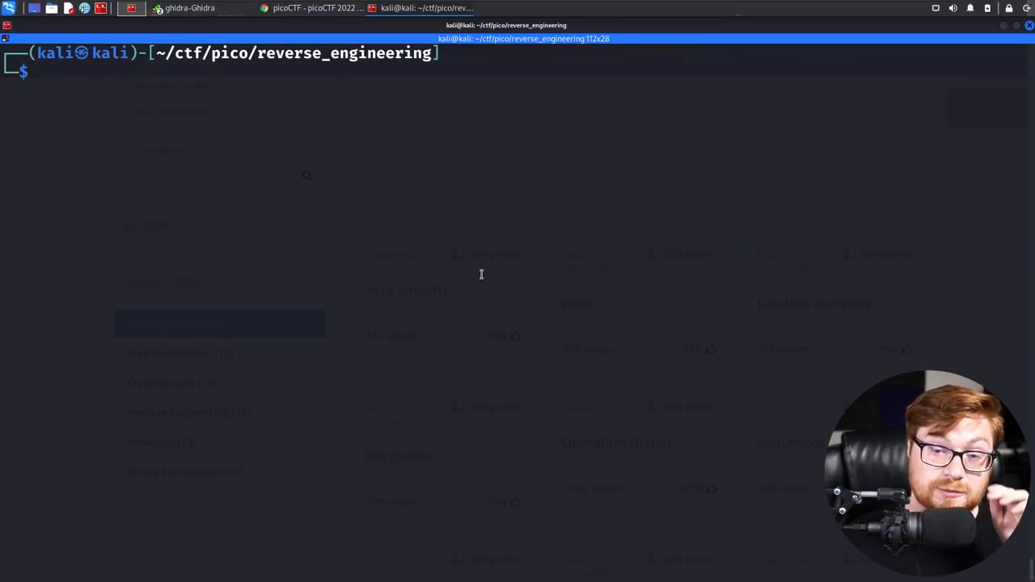